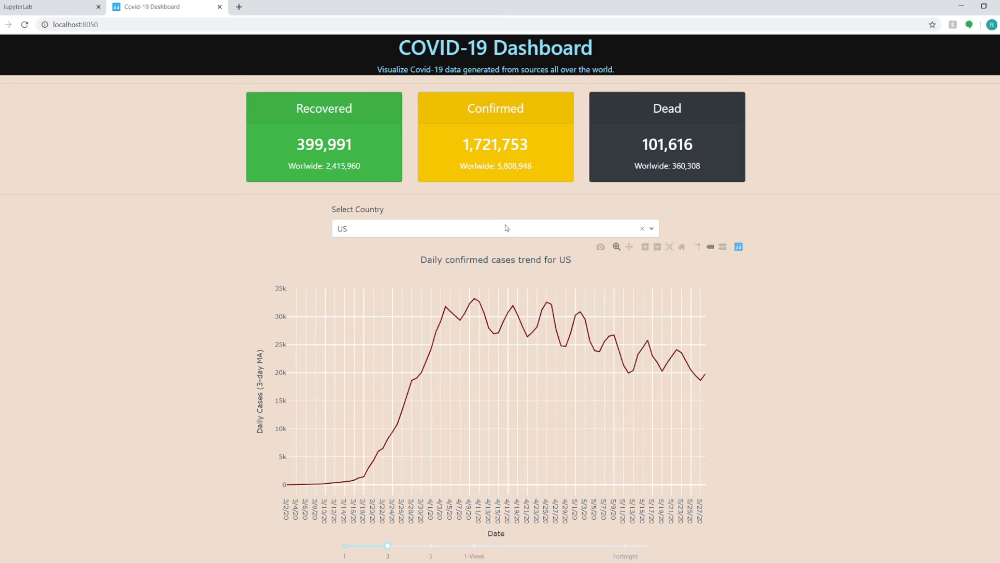
- Select India in the Select Country dropdown to show its daily confirmed cases
type("india")
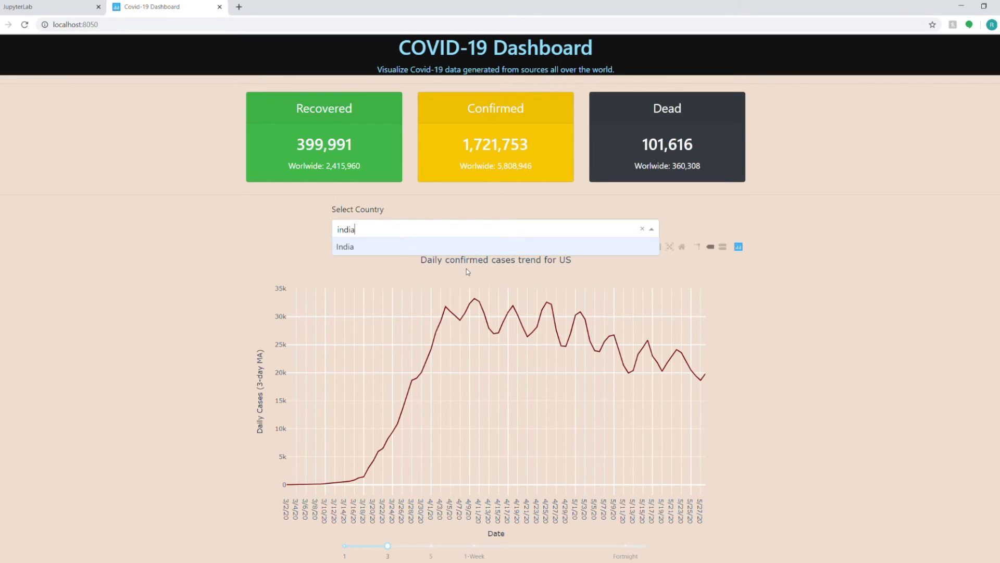
left_click(345, 246)
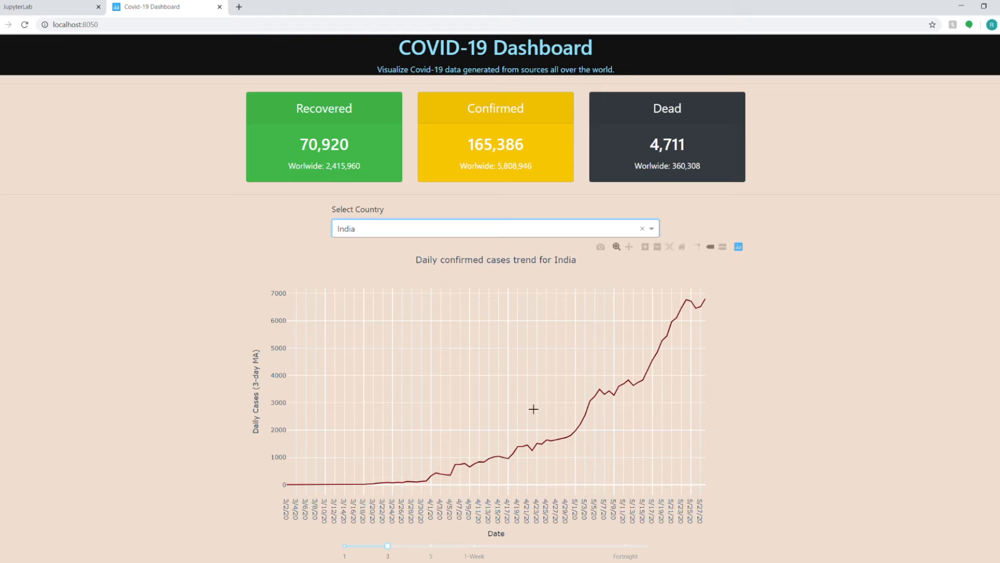
scroll("down", 3)
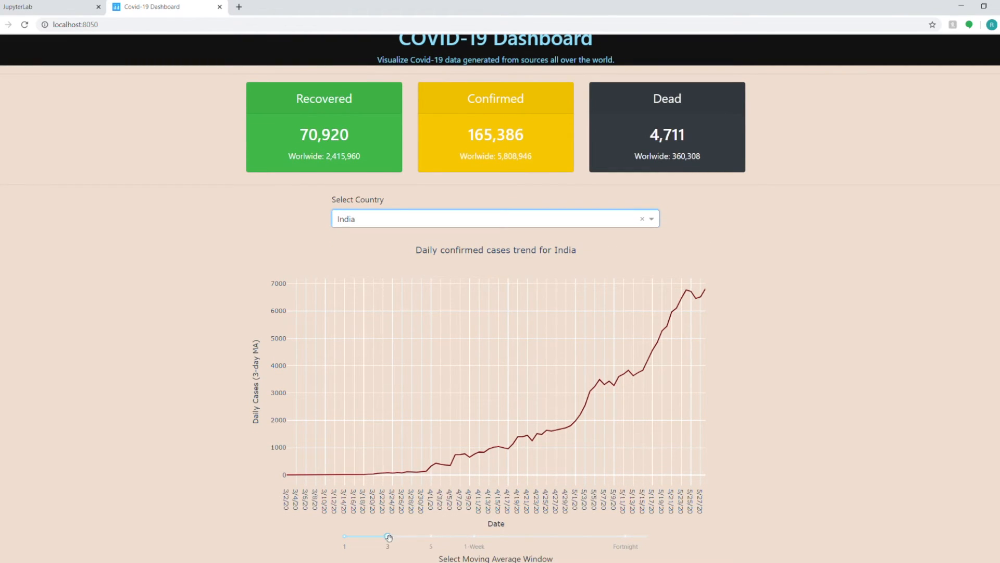
- Sweep the moving-average slider through 5, 1-Week and Fortnight, then back to 1 day
left_click_drag(387, 536, 431, 535)
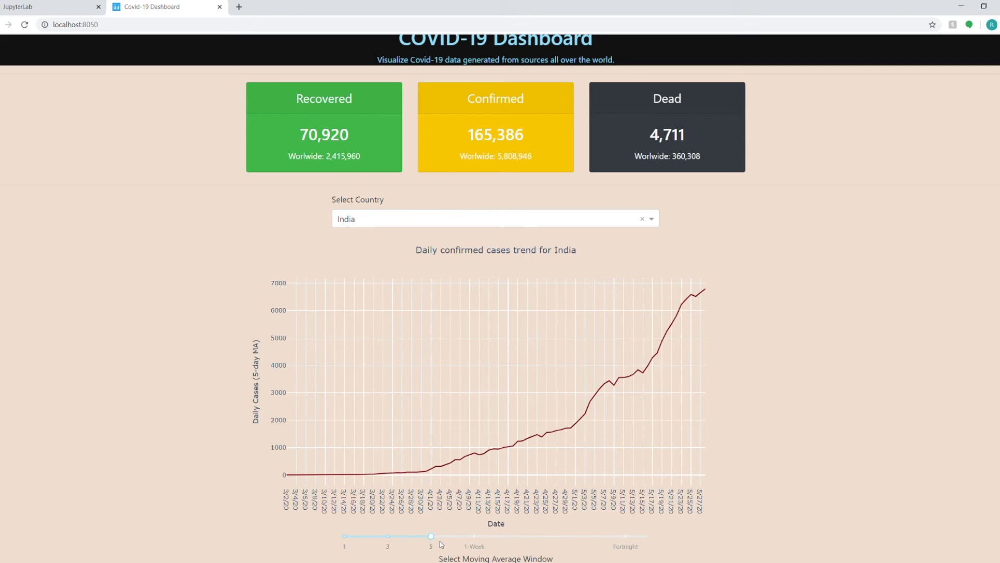
left_click(430, 536)
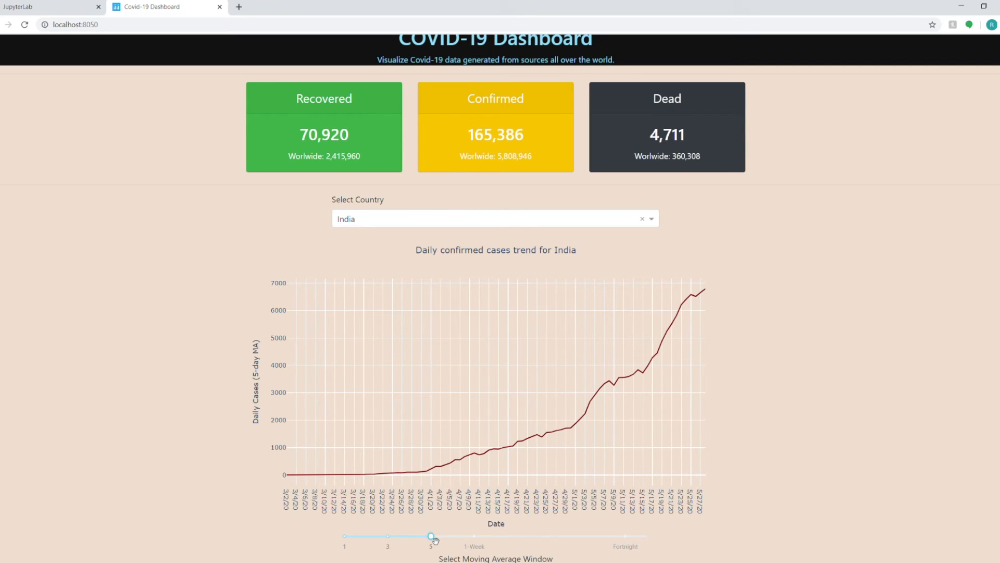
left_click_drag(431, 535, 473, 535)
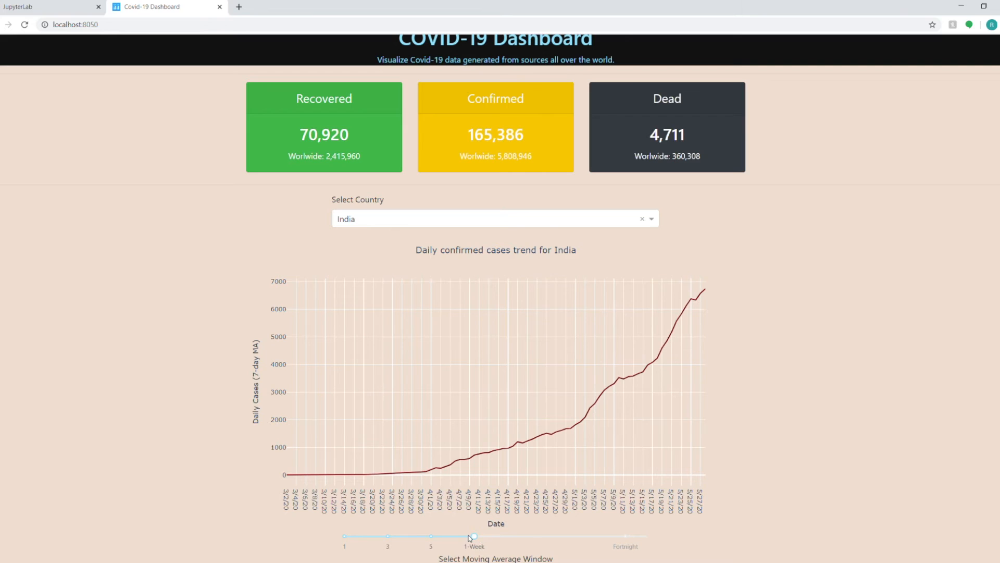
left_click_drag(473, 535, 624, 535)
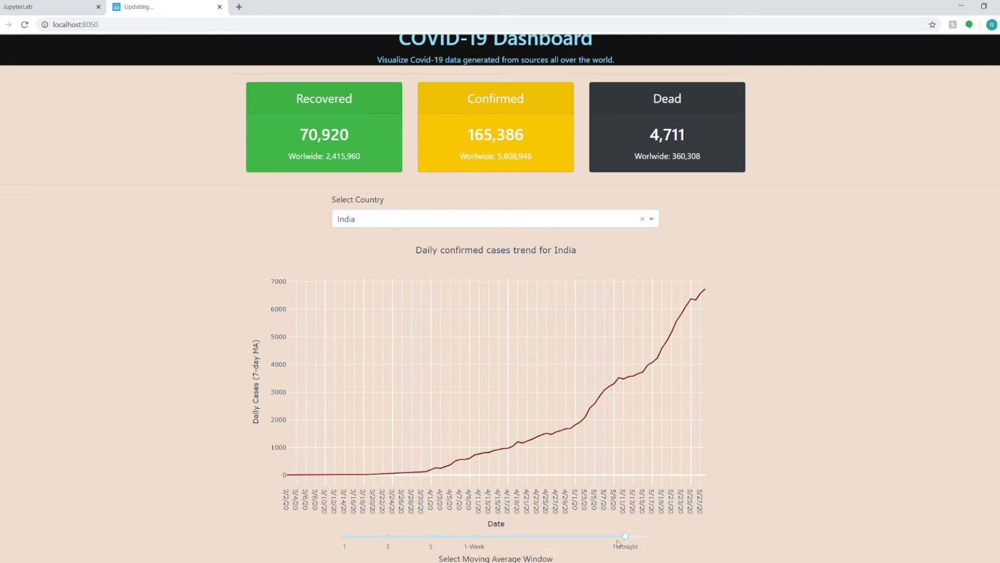
left_click_drag(625, 536, 474, 536)
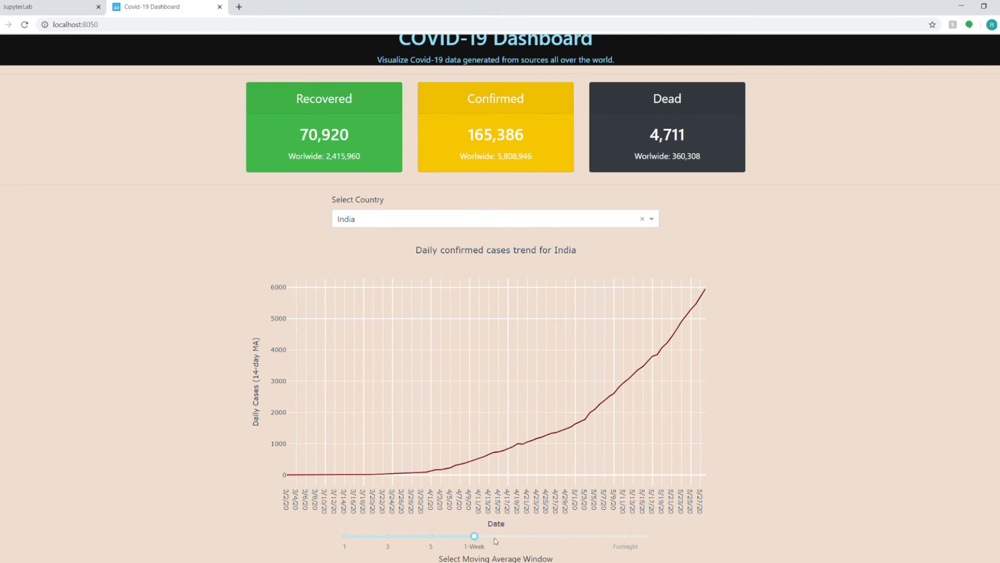
left_click_drag(475, 535, 343, 536)
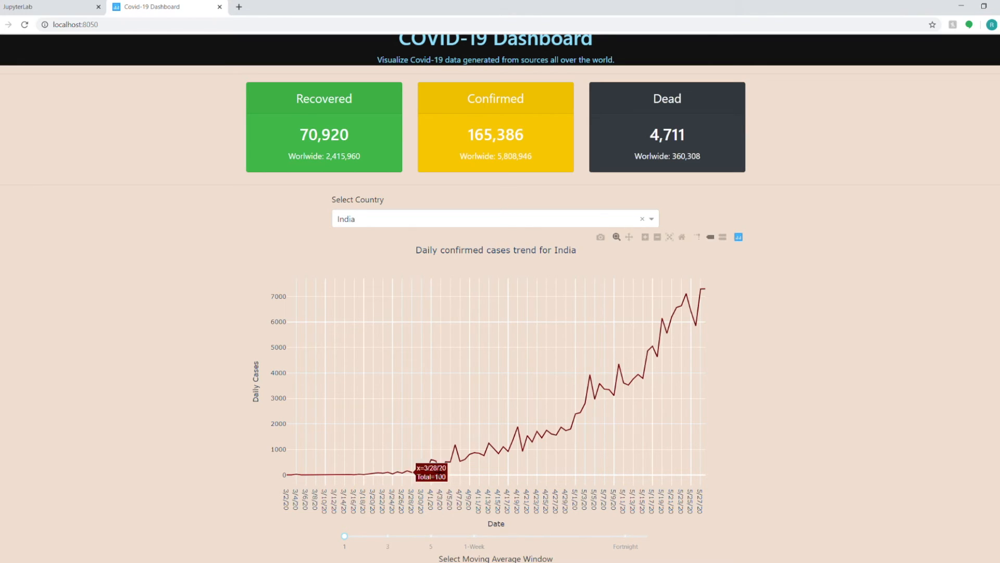
mouse_move(507, 444)
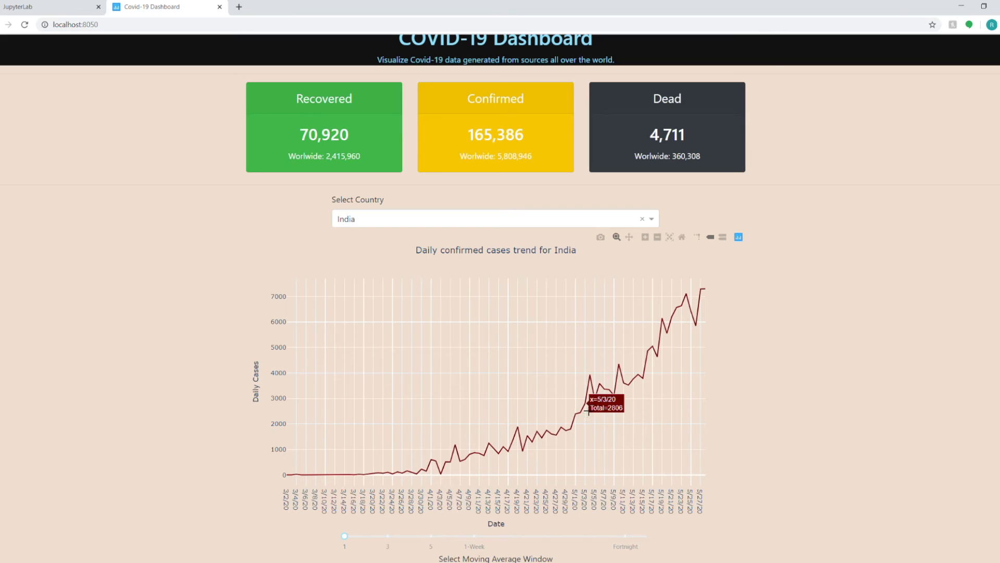
mouse_move(626, 396)
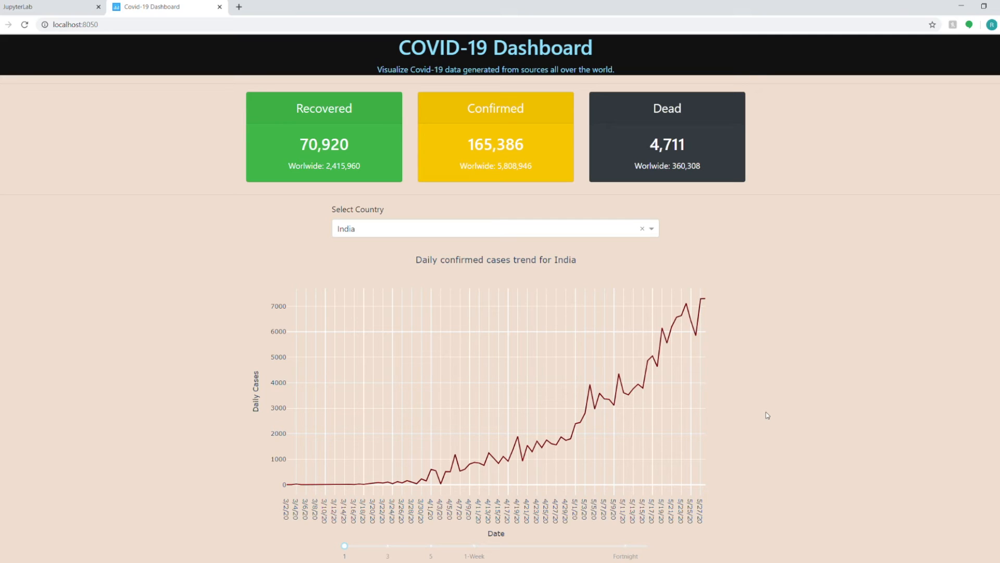
- Switch back to the V5_CovidDashboard-World notebook in JupyterLab
left_click(51, 7)
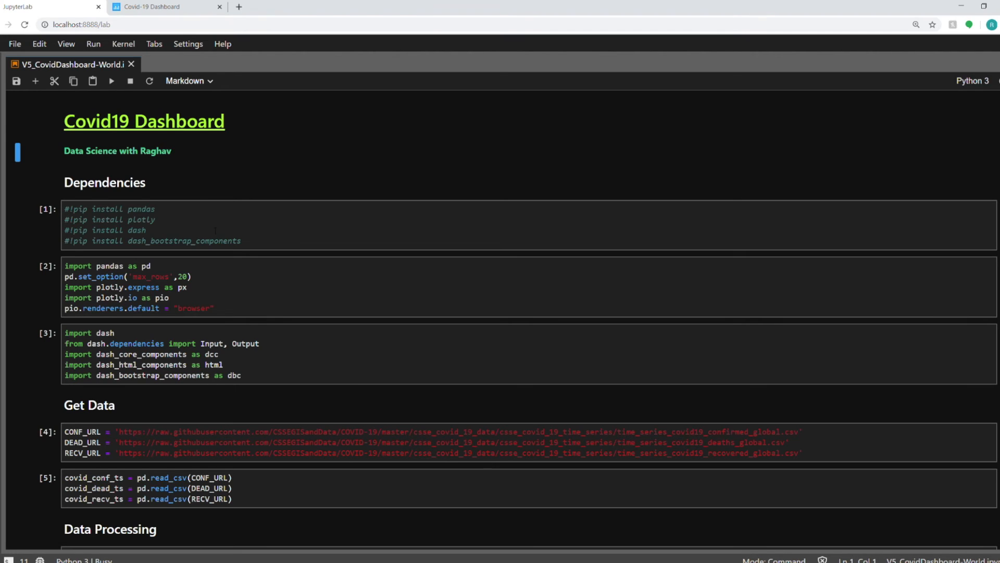
scroll("down", 3)
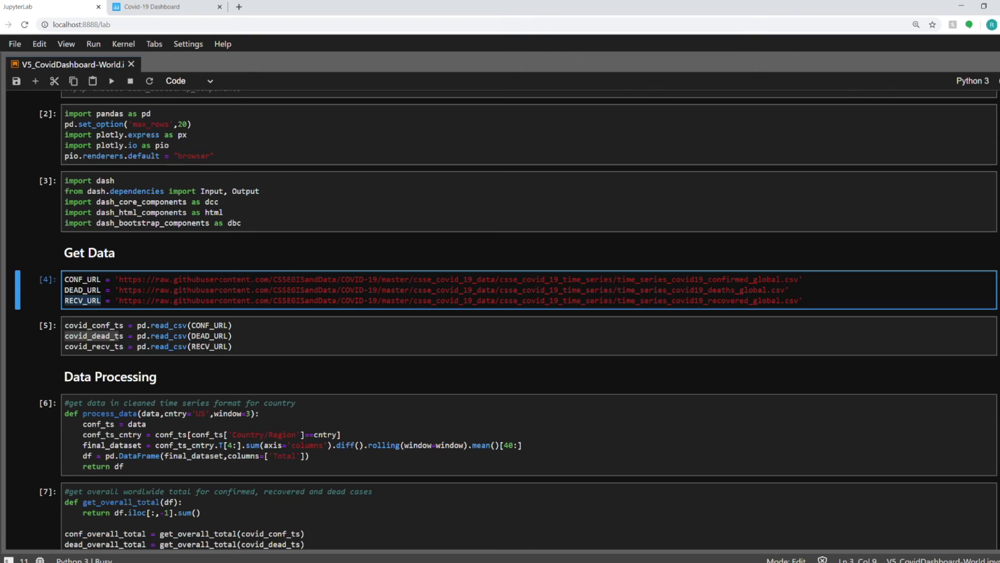
double_click(214, 279)
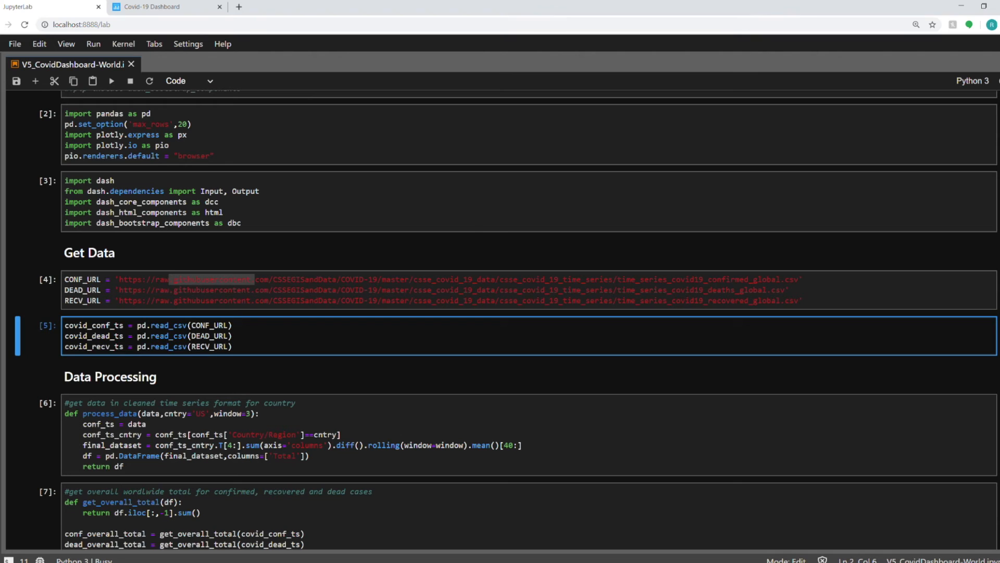
double_click(151, 325)
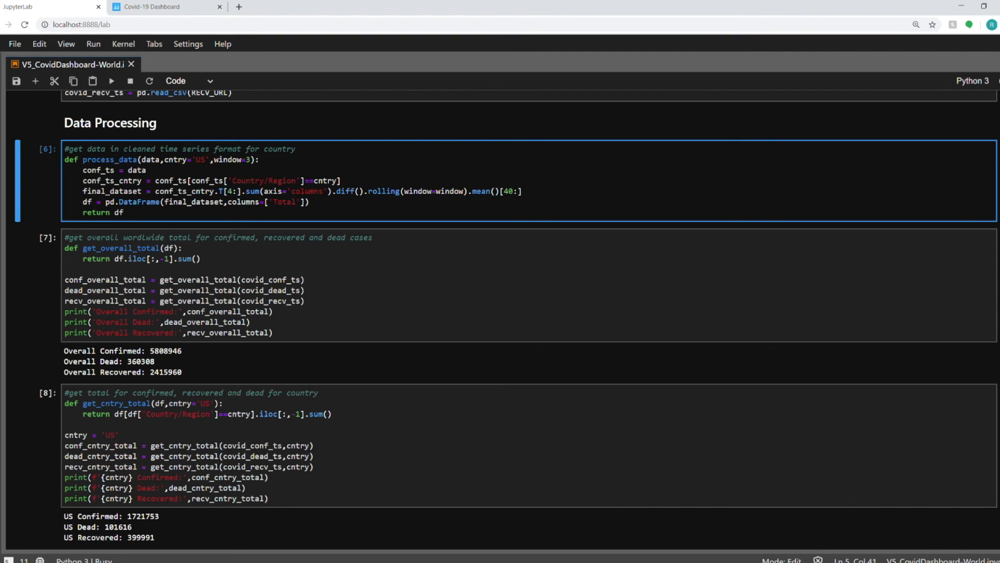
left_click_drag(244, 190, 337, 191)
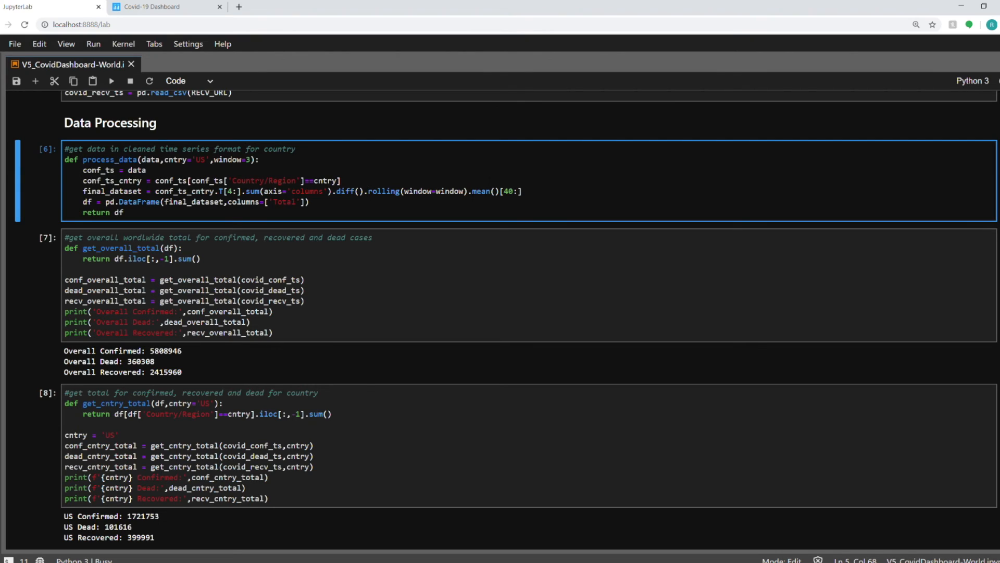
double_click(382, 192)
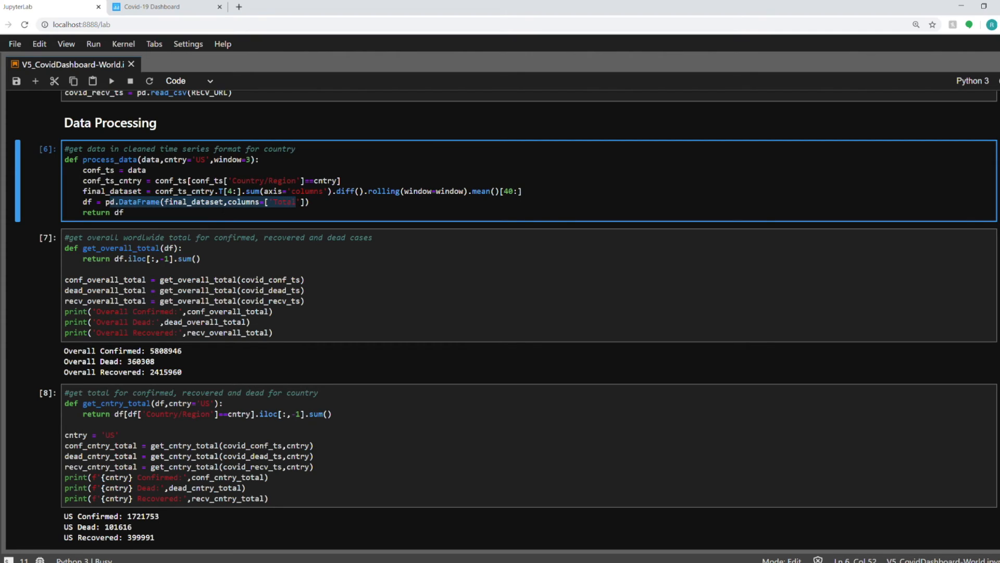
scroll("down", 3)
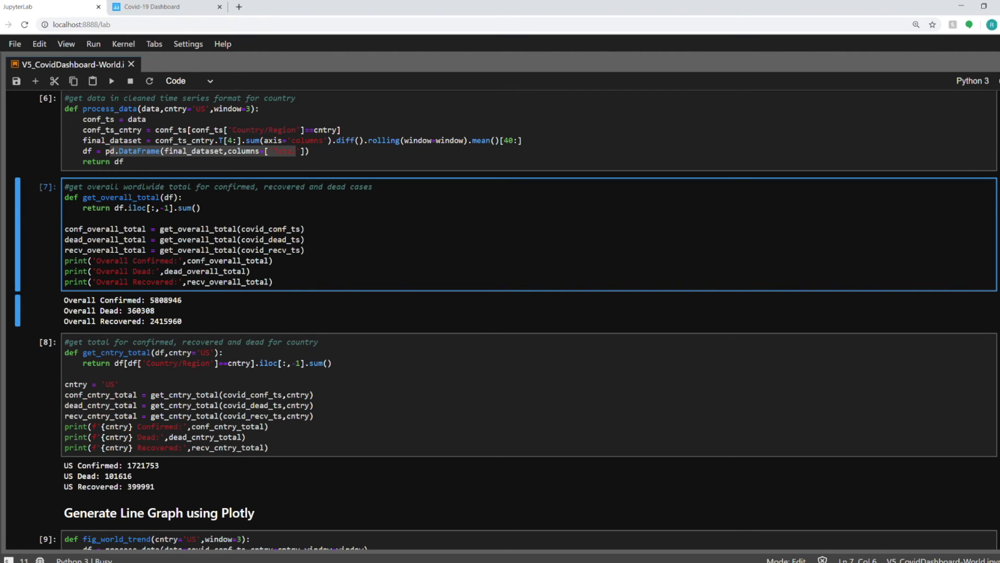
scroll("down", 3)
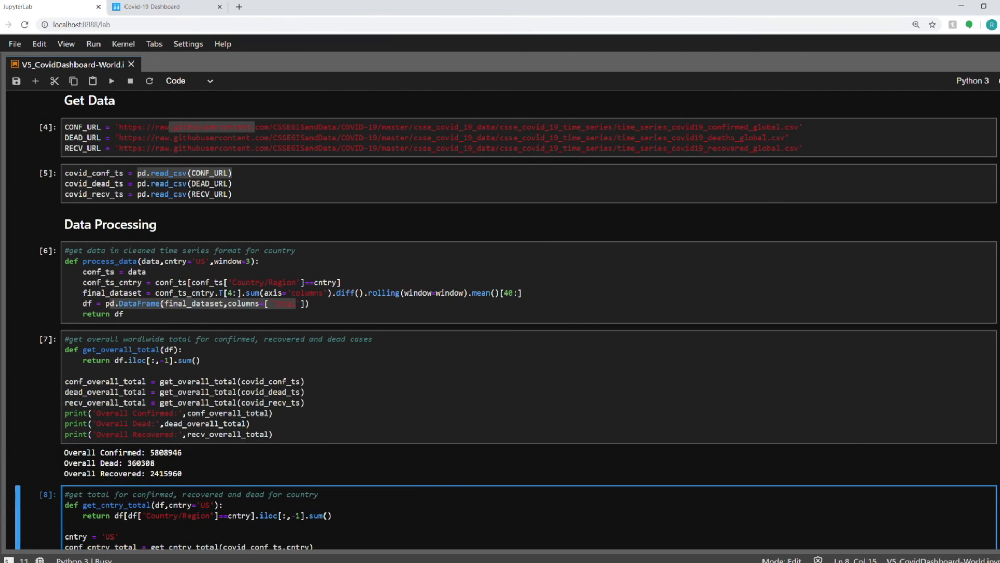
scroll("down", 3)
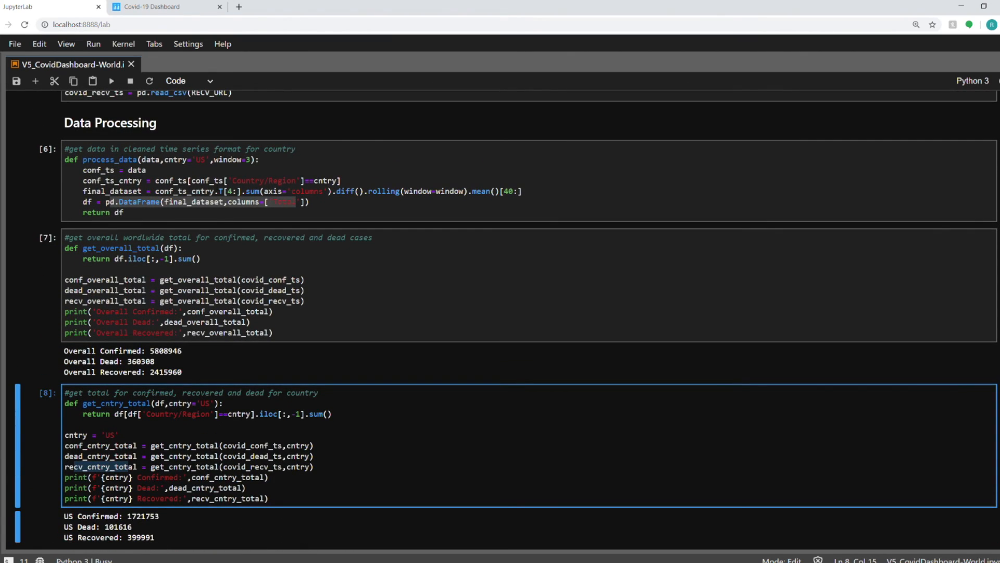
scroll("down", 3)
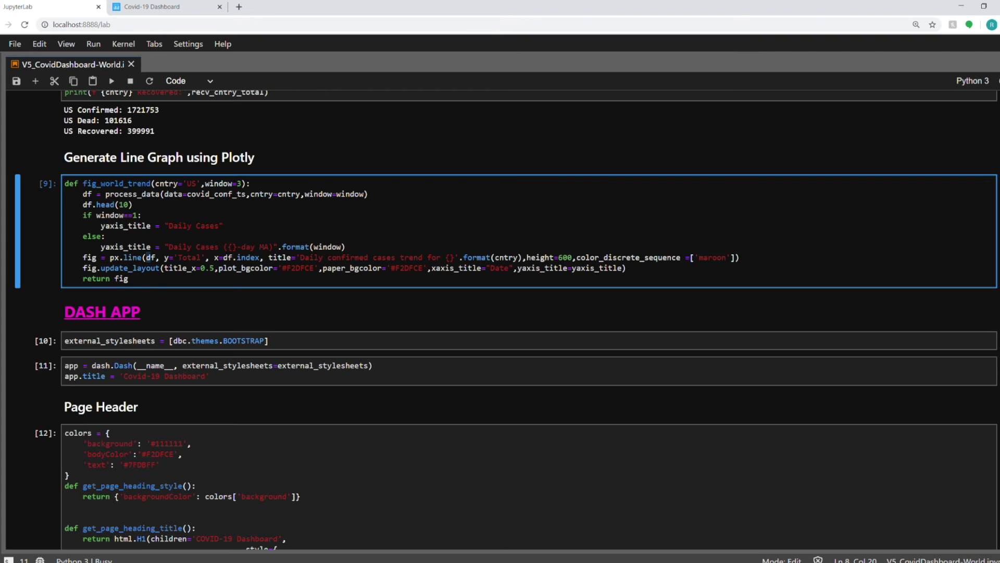
double_click(134, 194)
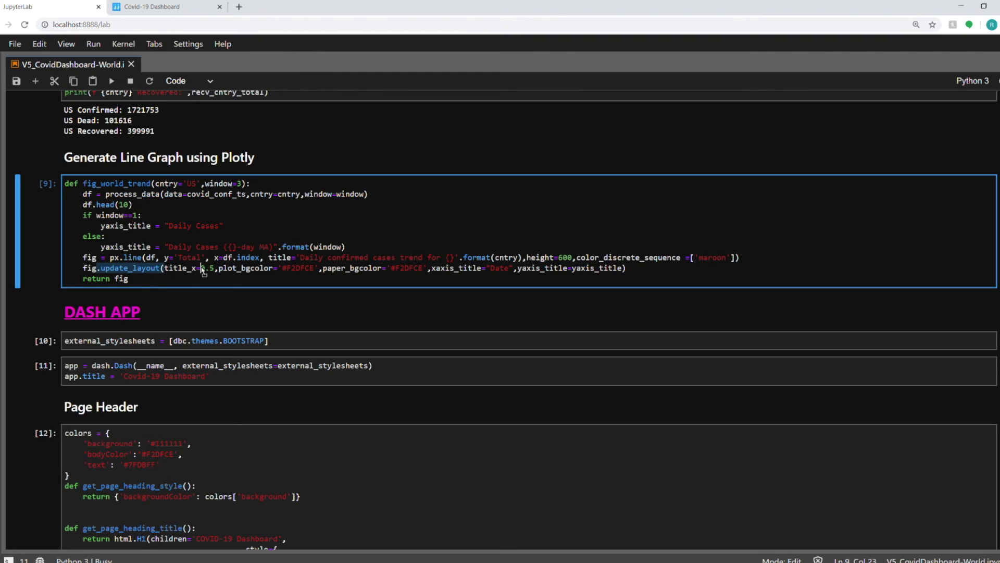
type("0")
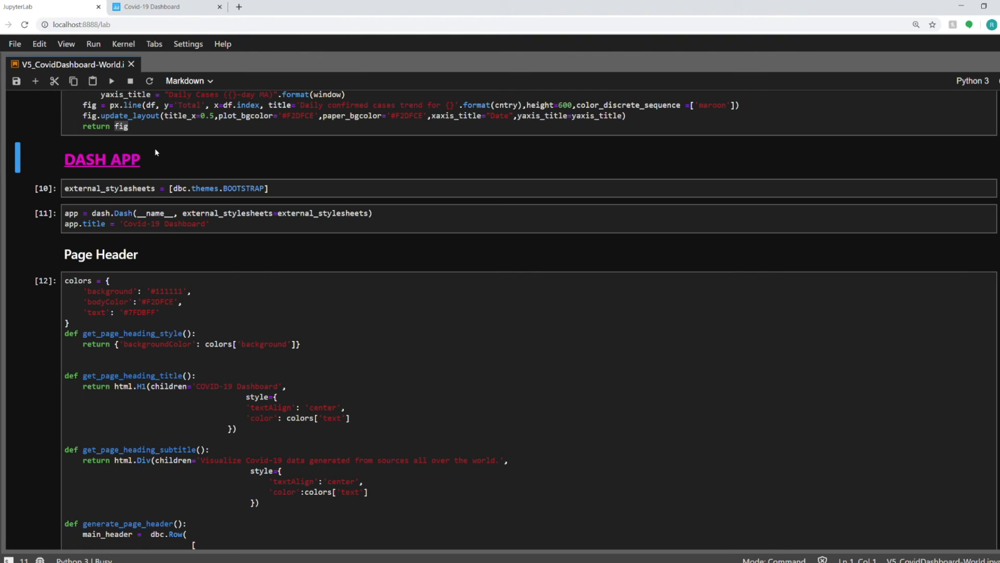
mouse_move(107, 180)
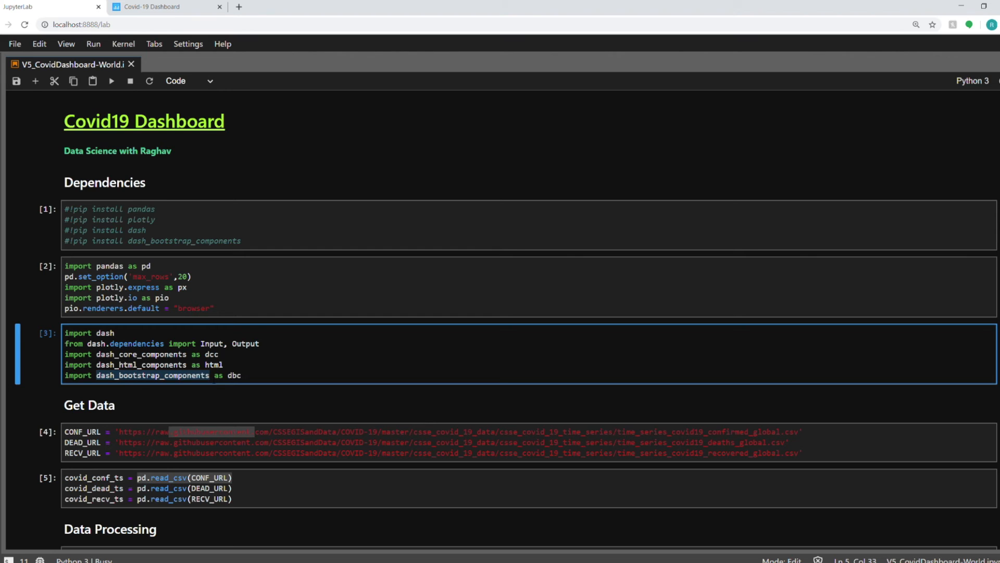
scroll("down", 3)
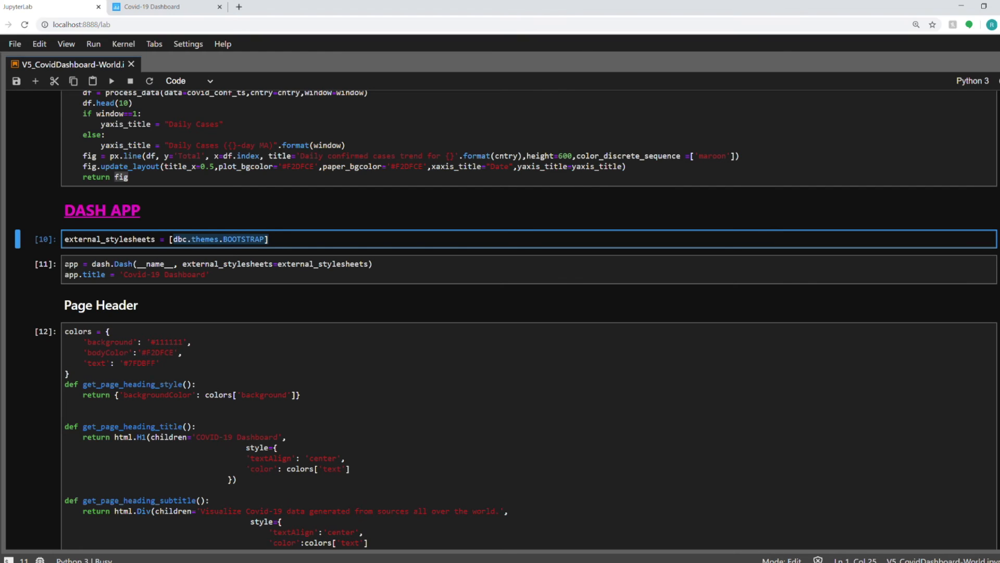
left_click(217, 264)
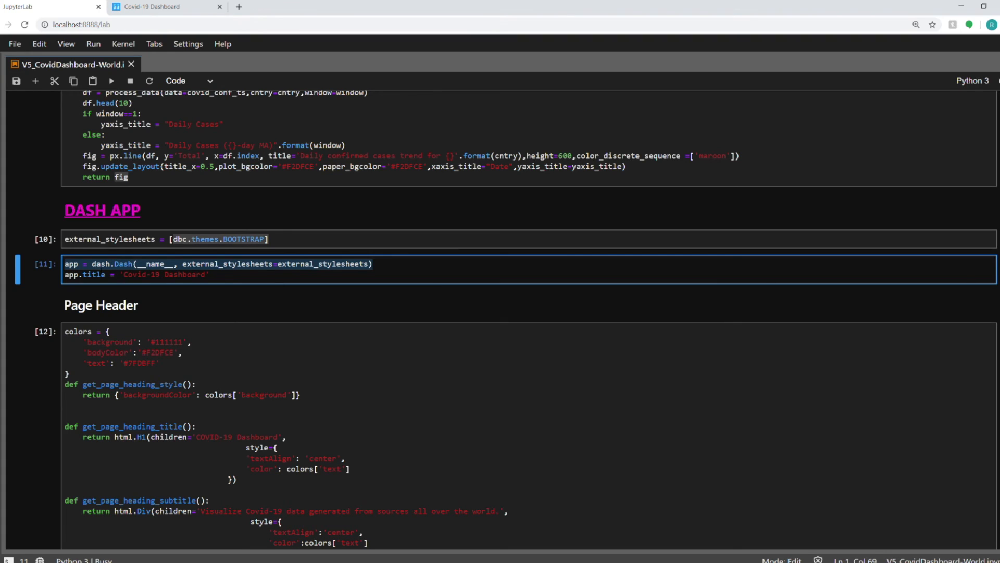
left_click(242, 263)
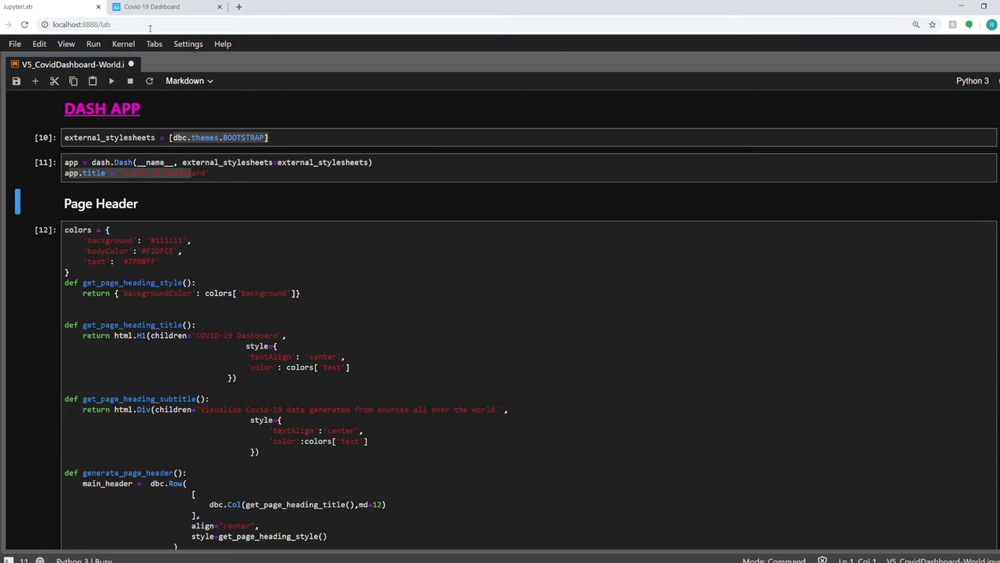
- Glance at the live dashboard, then return to the notebook's Page Header section
left_click(167, 7)
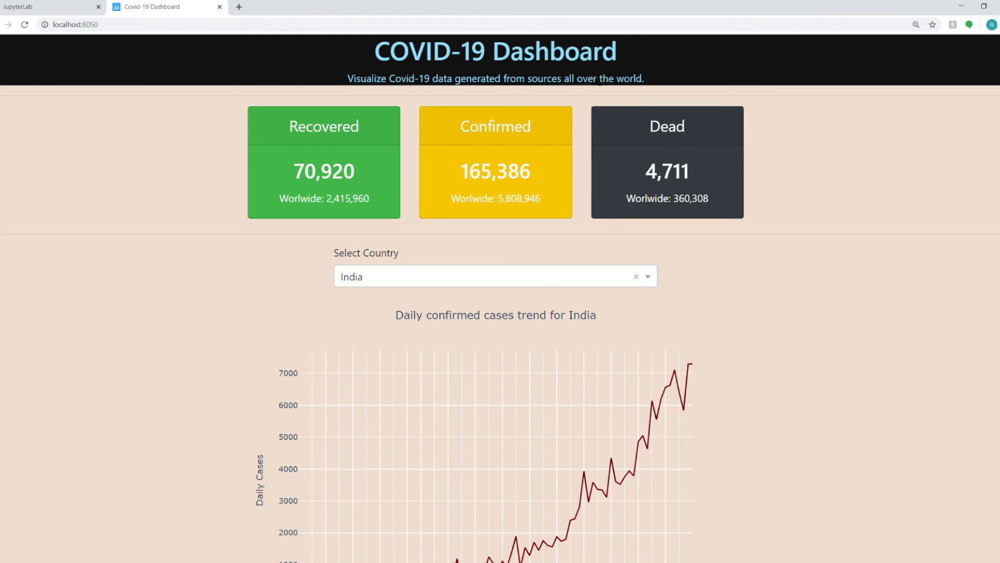
left_click(52, 8)
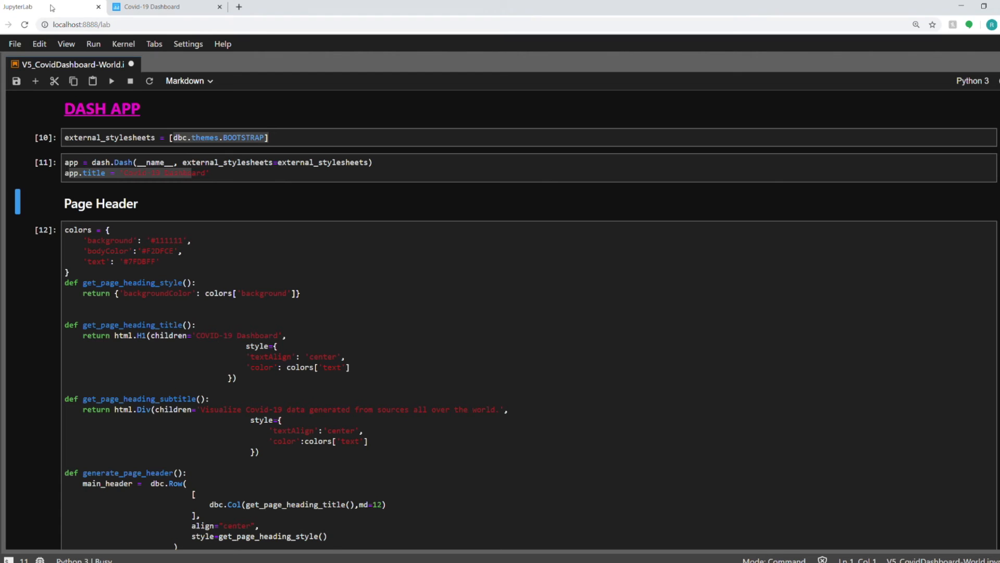
scroll("down", 3)
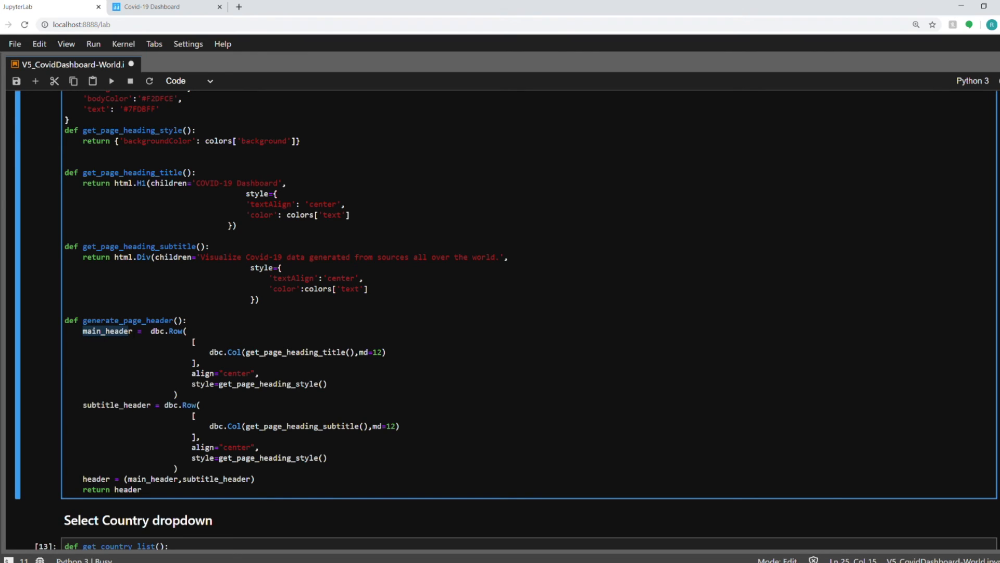
double_click(90, 404)
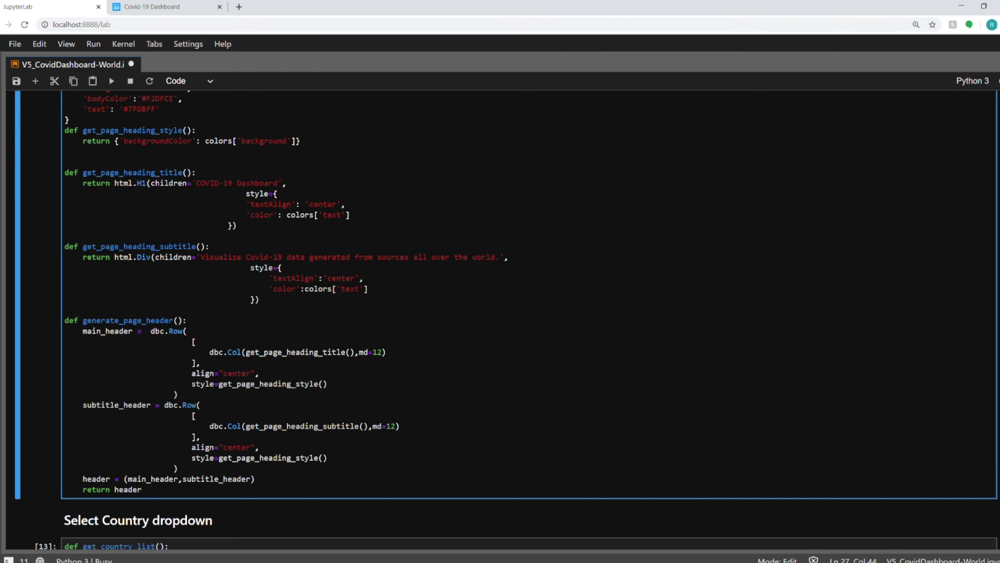
double_click(299, 351)
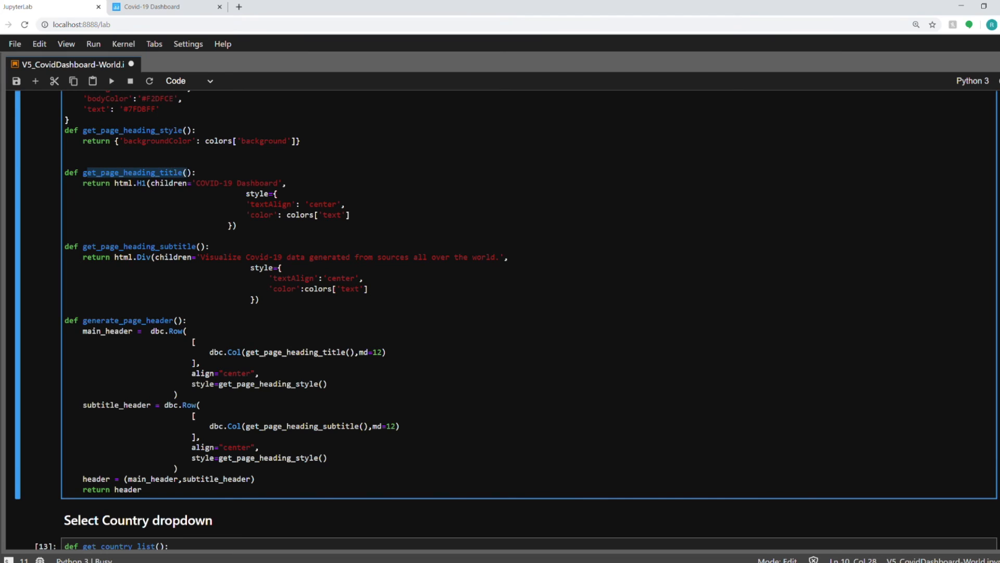
left_click_drag(188, 183, 280, 184)
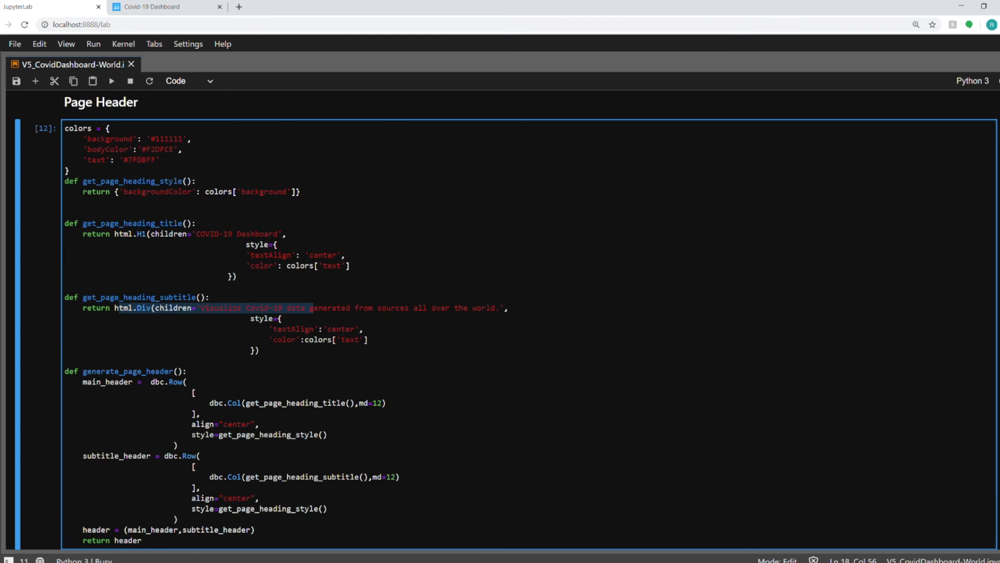
scroll("down", 3)
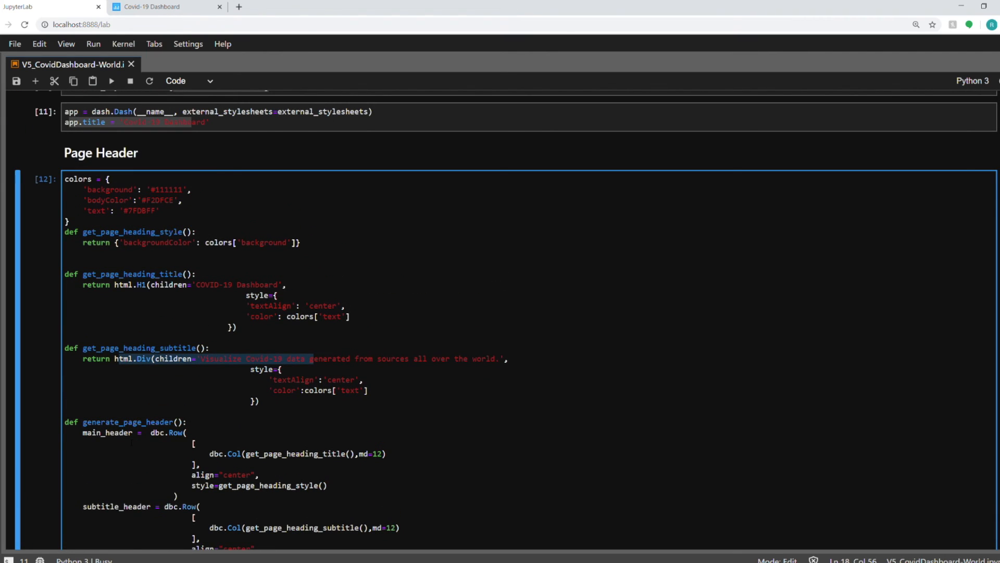
scroll("down", 3)
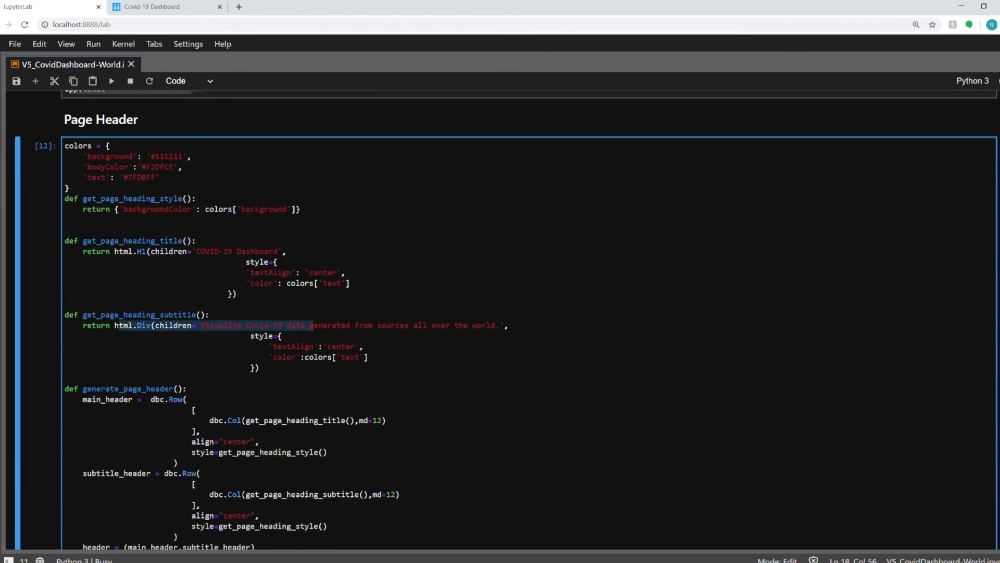
- Highlight the dcc.Dropdown call and compare it with the dashboard's live country list
scroll("down", 3)
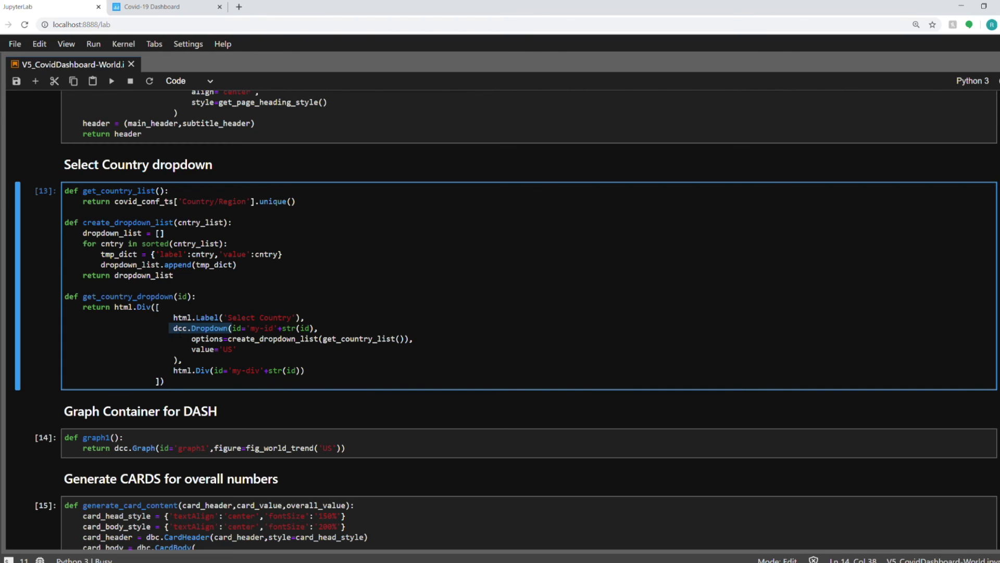
left_click(173, 329)
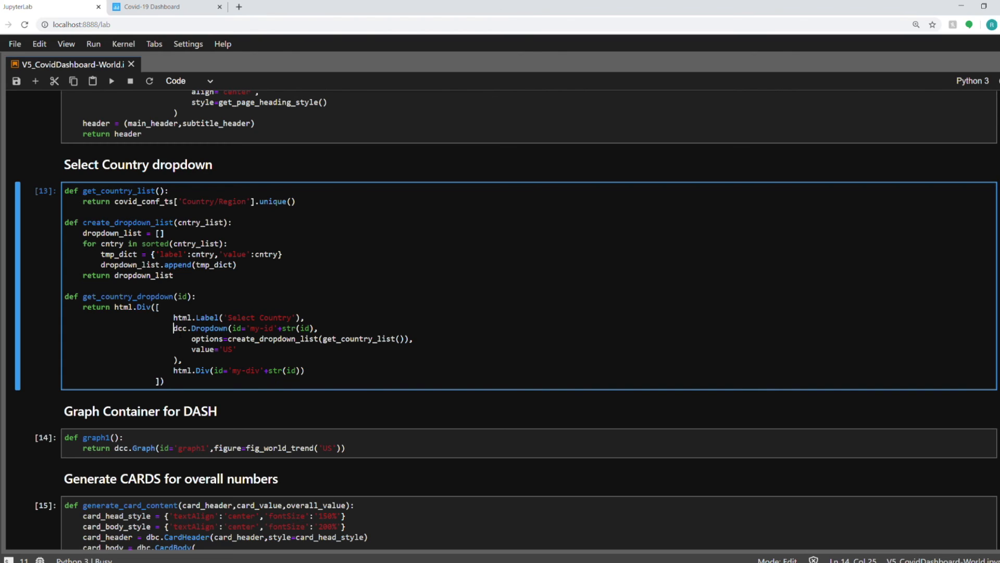
double_click(205, 329)
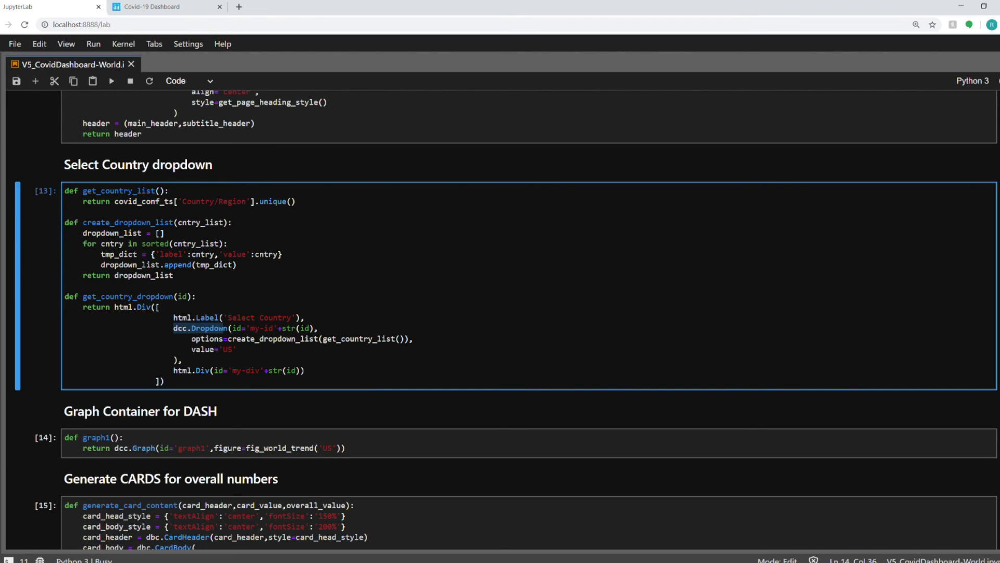
left_click(167, 6)
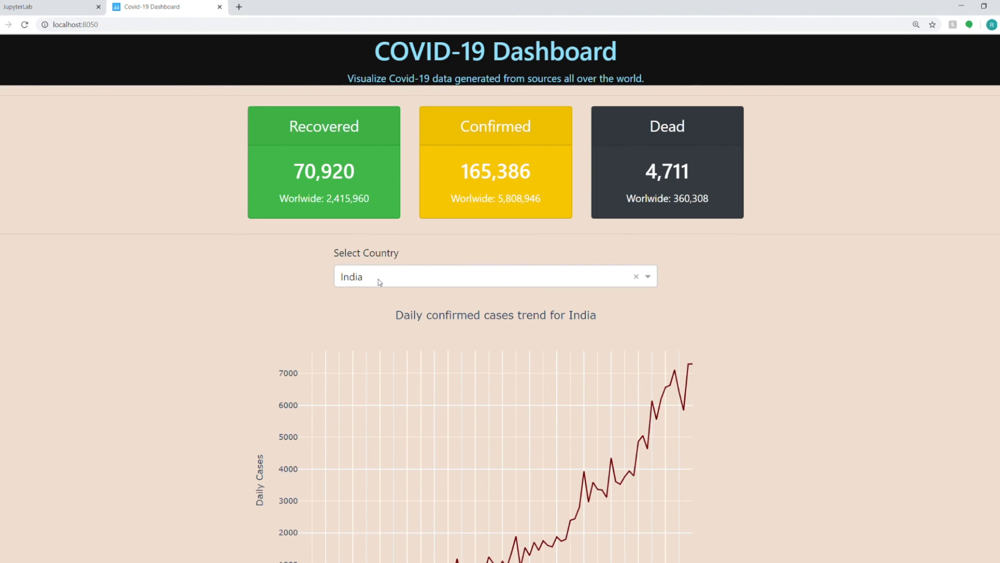
left_click(494, 276)
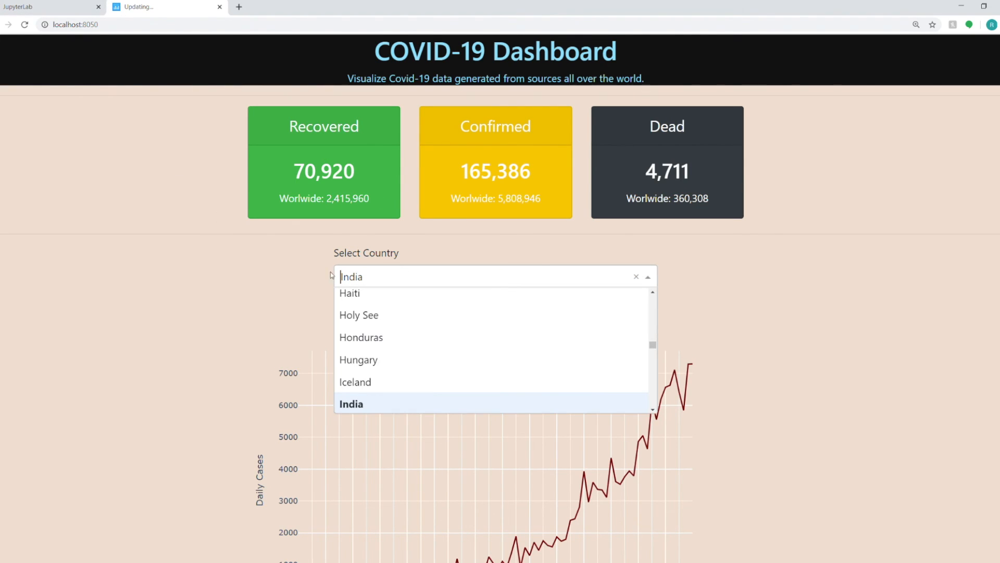
left_click(51, 7)
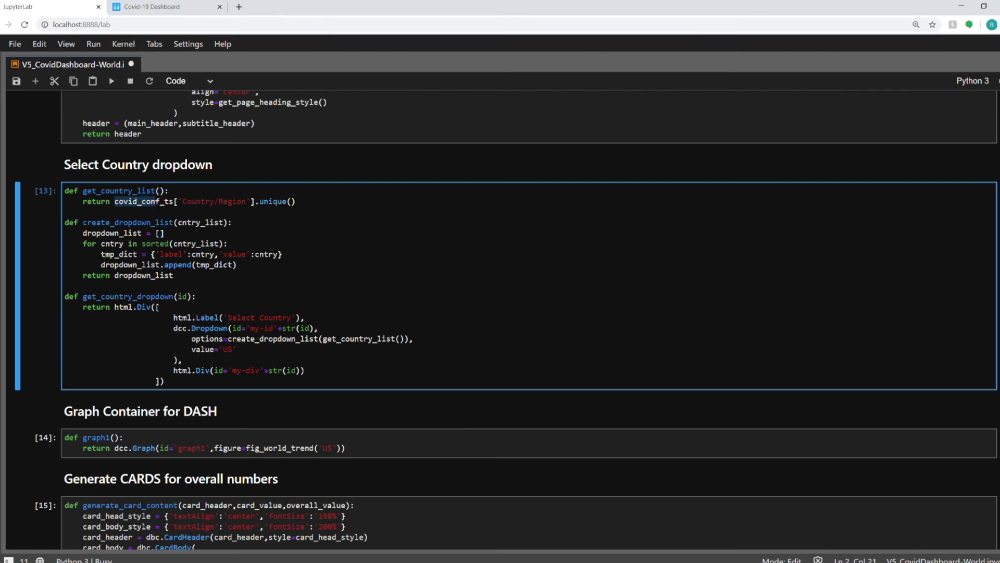
- Highlight the label key and create_dropdown_list in the dropdown options code
left_click_drag(180, 201, 243, 201)
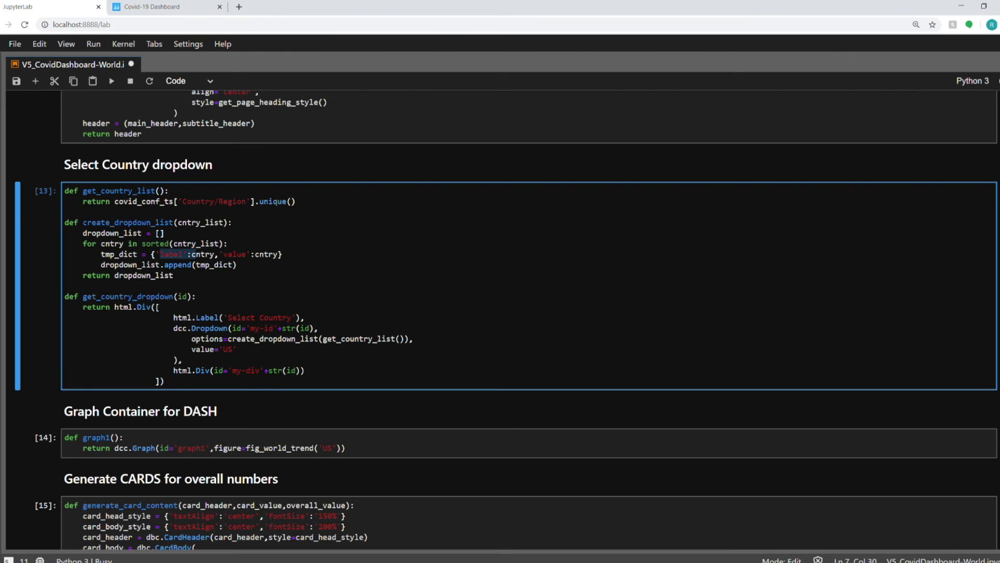
double_click(234, 255)
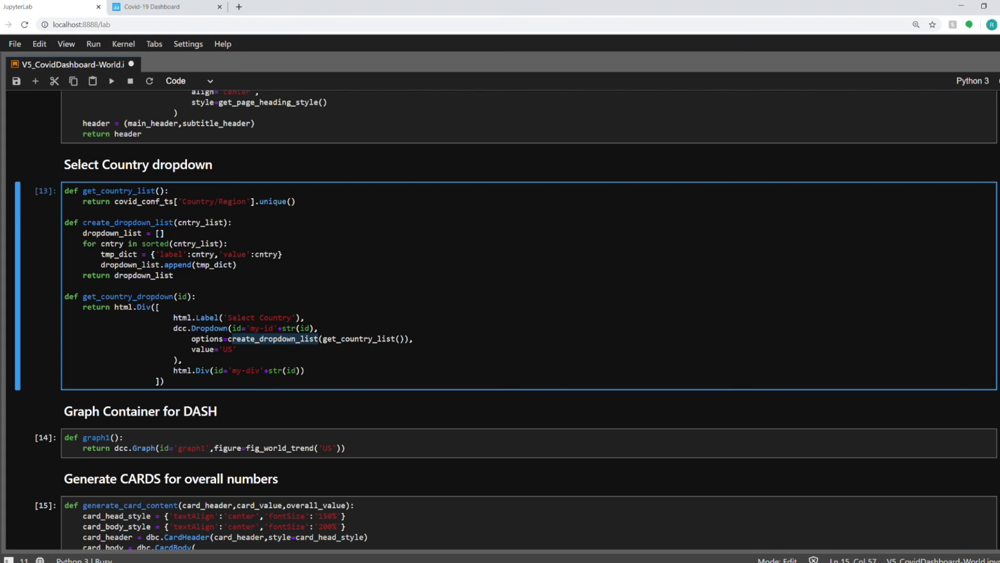
double_click(127, 222)
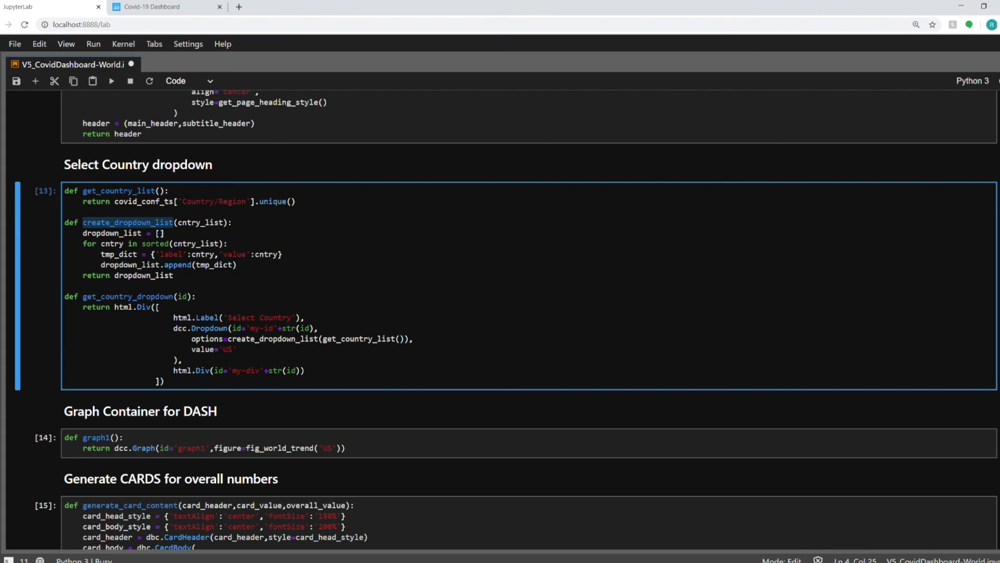
mouse_move(981, 97)
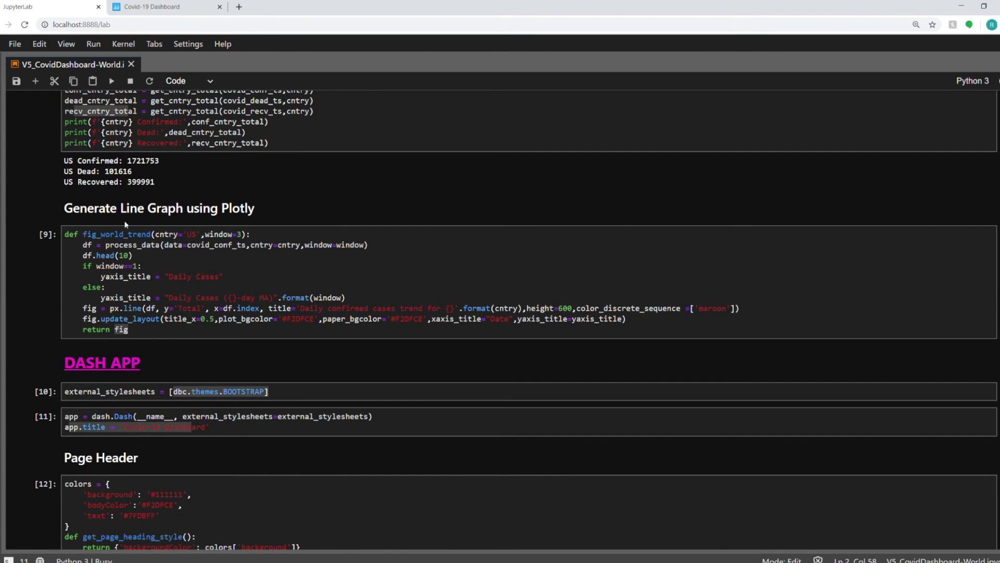
- Scroll down to the graph1 cell under Graph Container for DASH
scroll("down", 3)
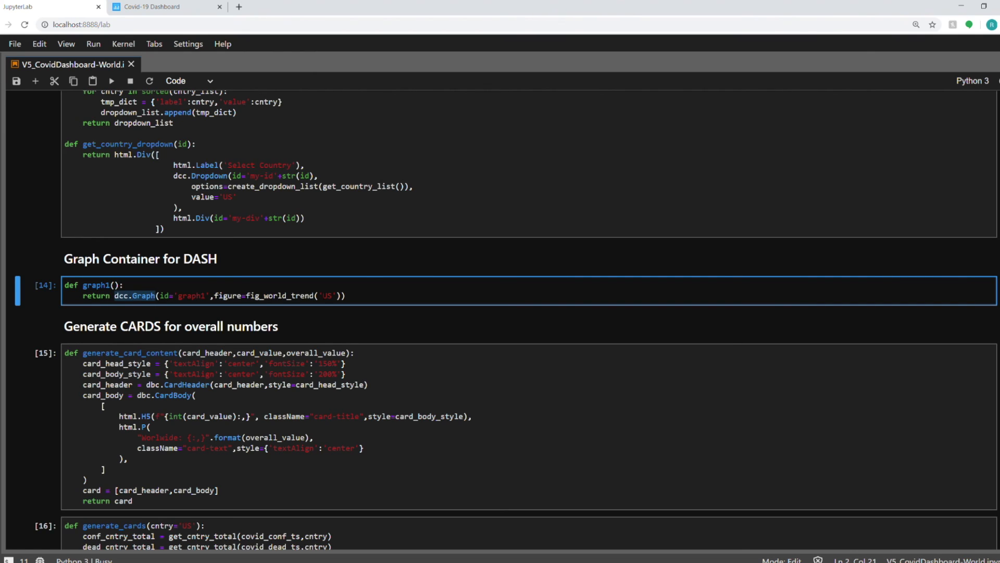
scroll("down", 3)
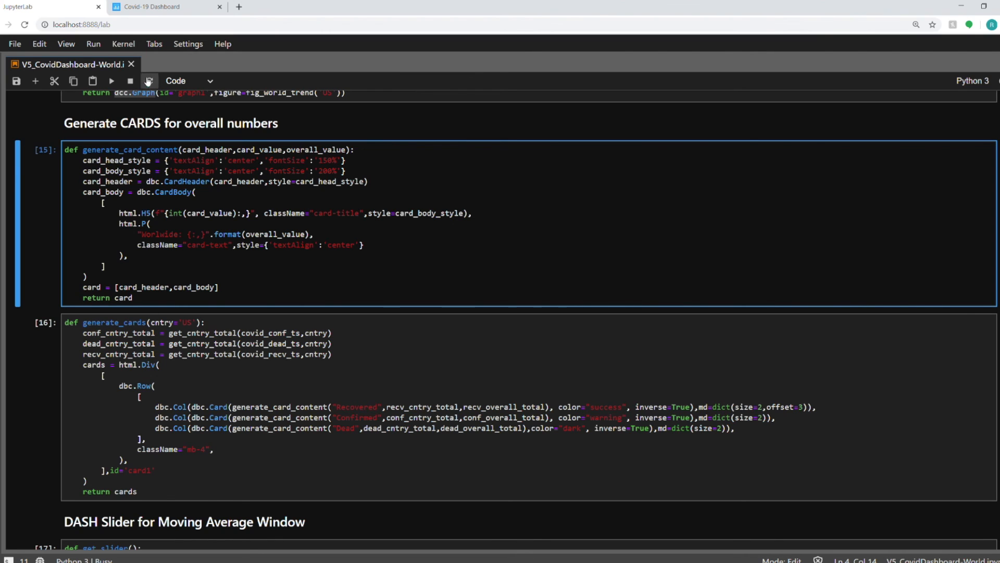
left_click(154, 8)
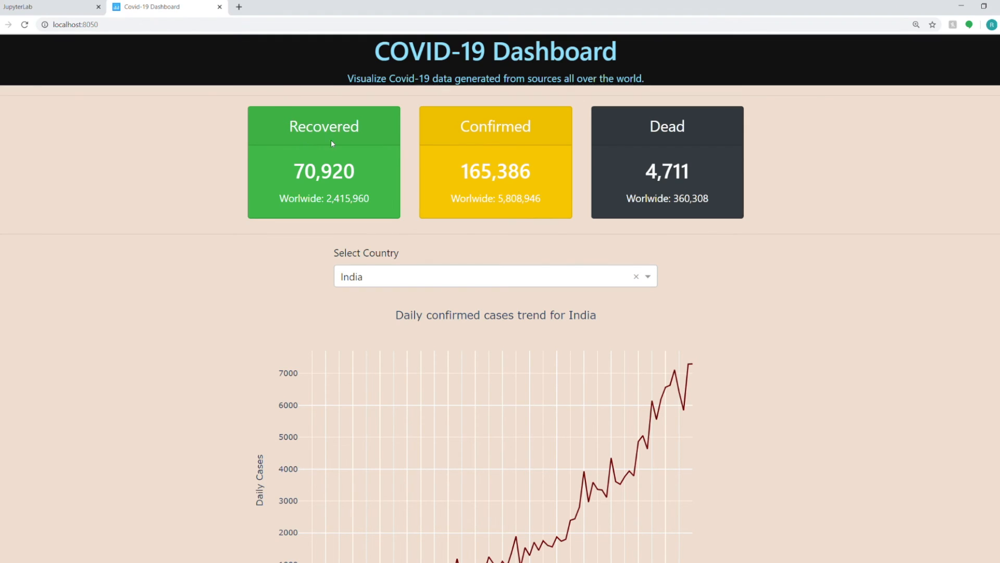
mouse_move(477, 134)
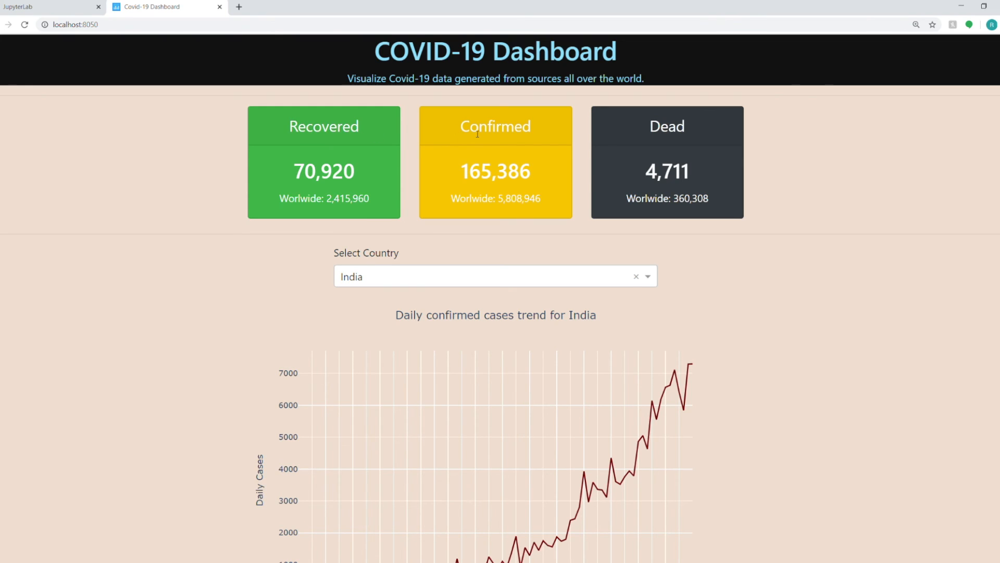
mouse_move(70, 6)
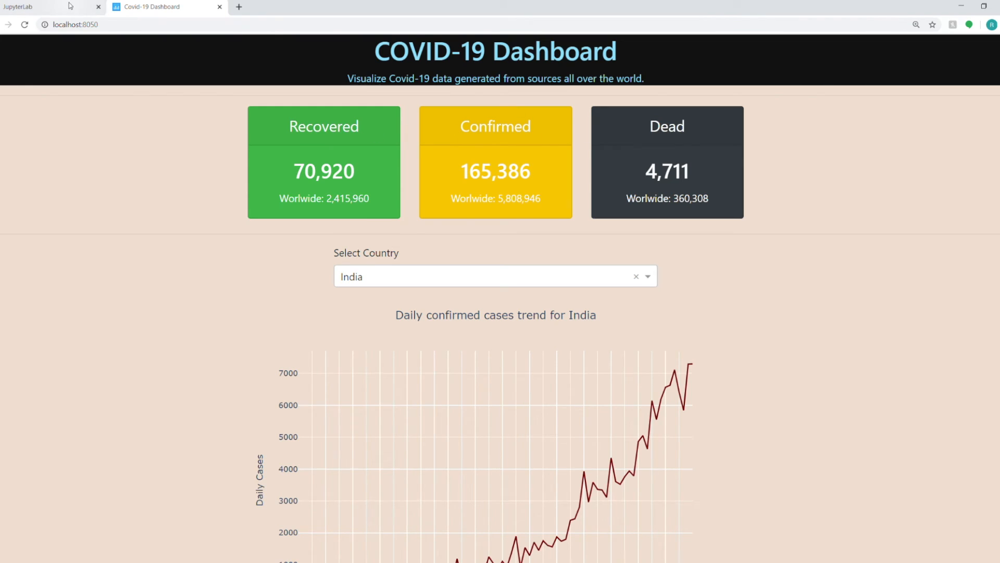
left_click(51, 6)
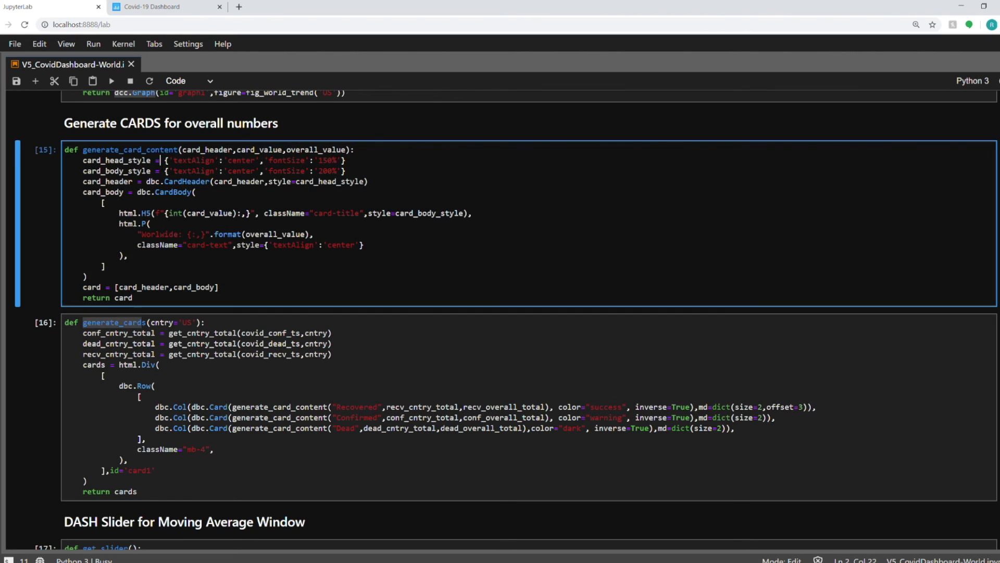
left_click(343, 407)
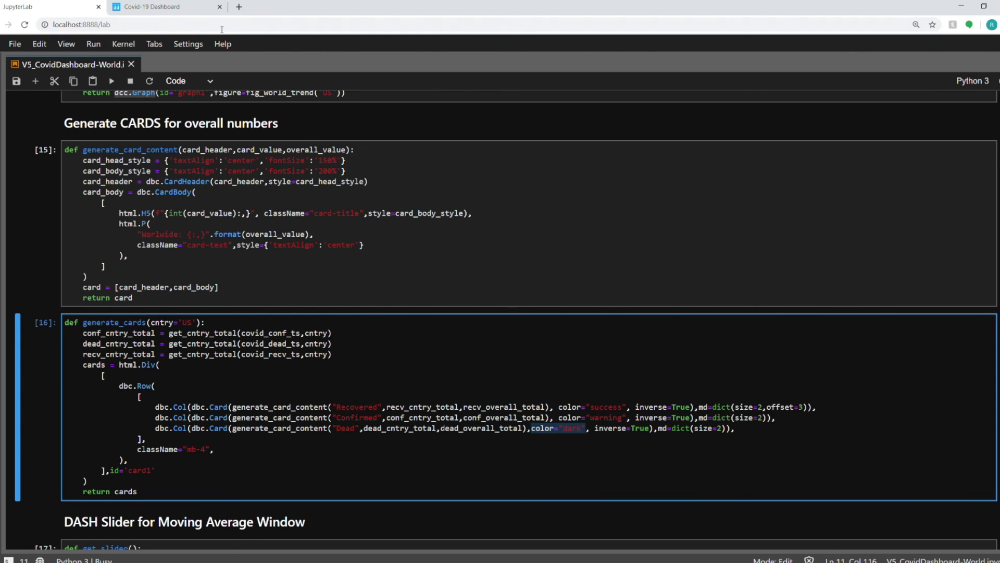
left_click(162, 7)
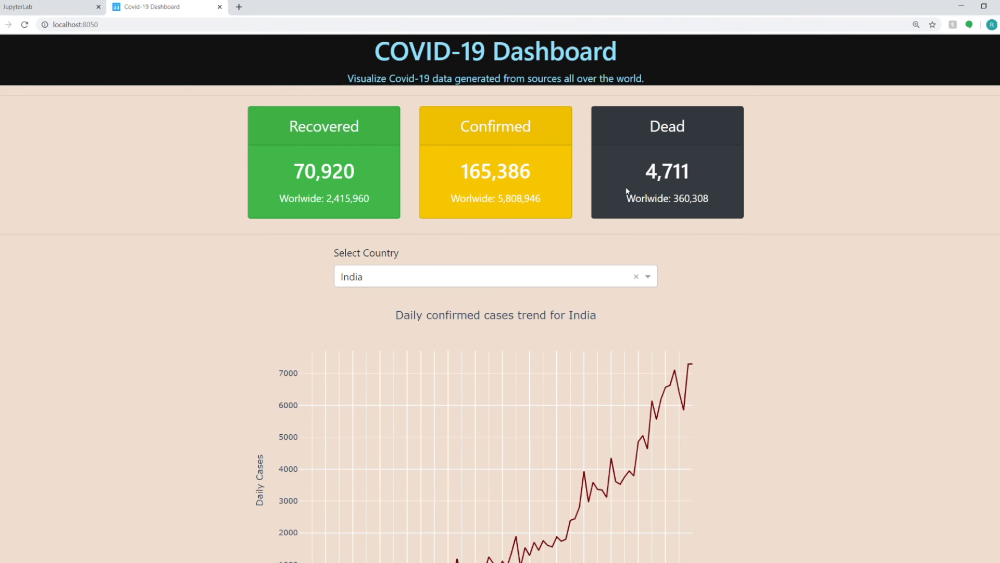
left_click(51, 7)
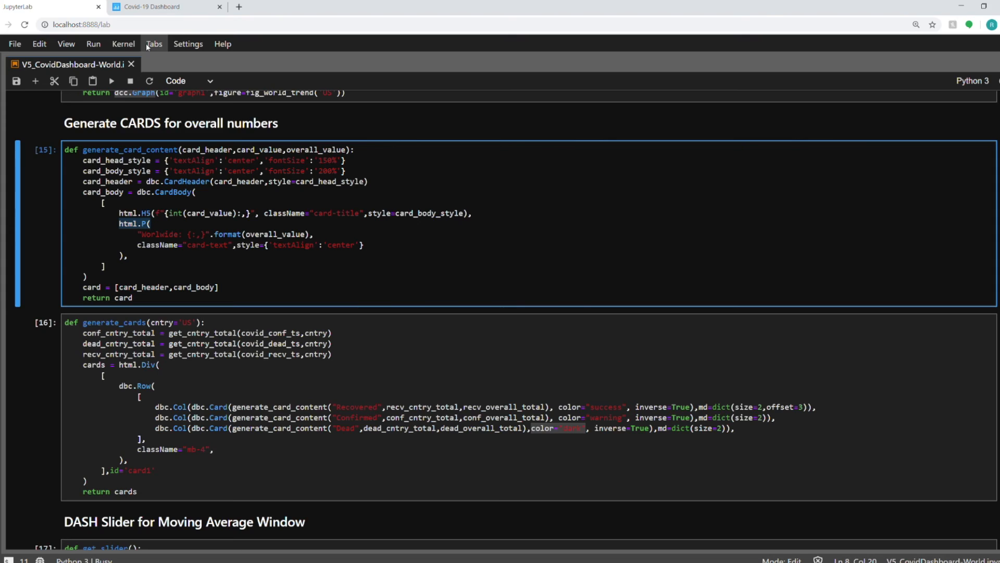
left_click(163, 7)
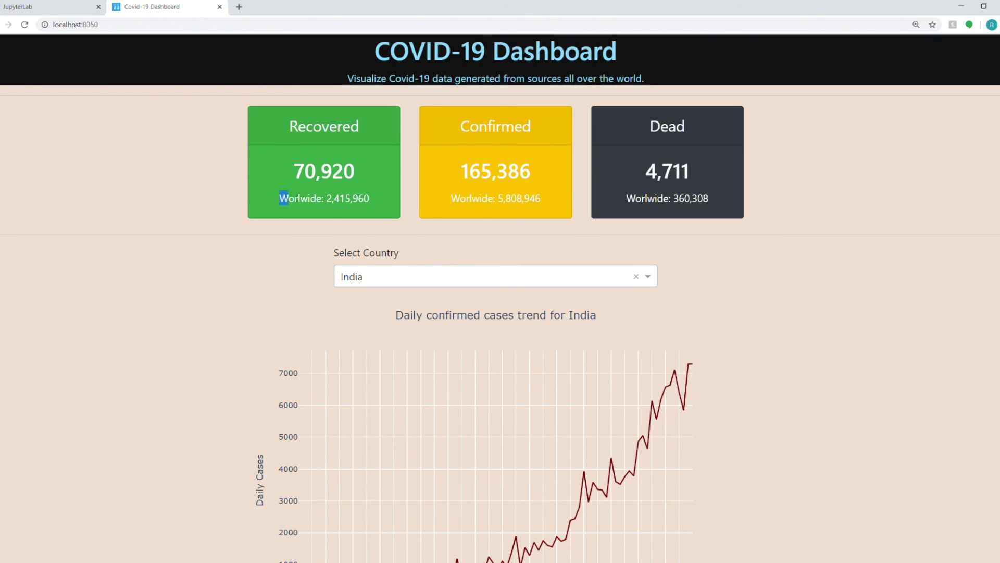
left_click(51, 7)
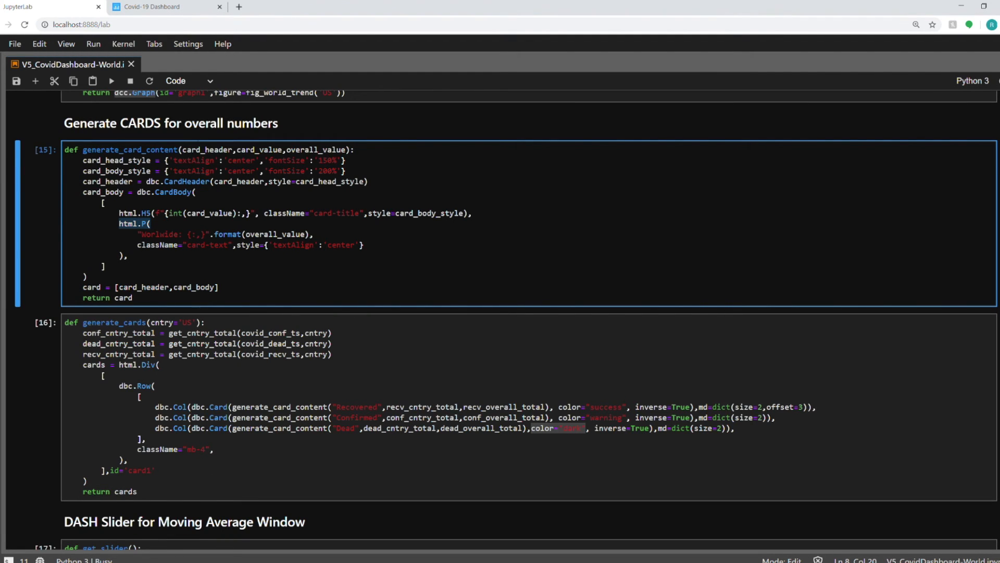
scroll("down", 3)
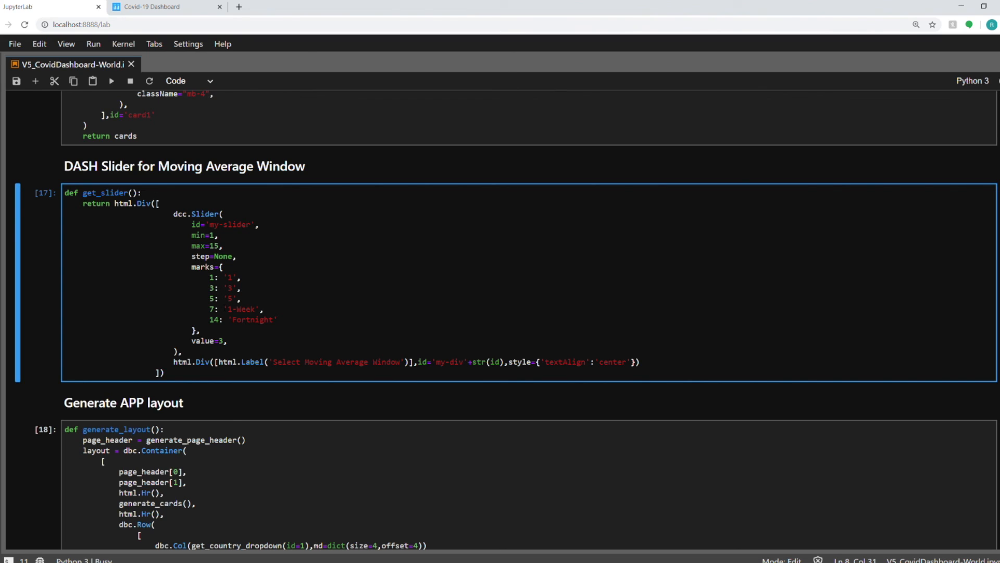
left_click(201, 267)
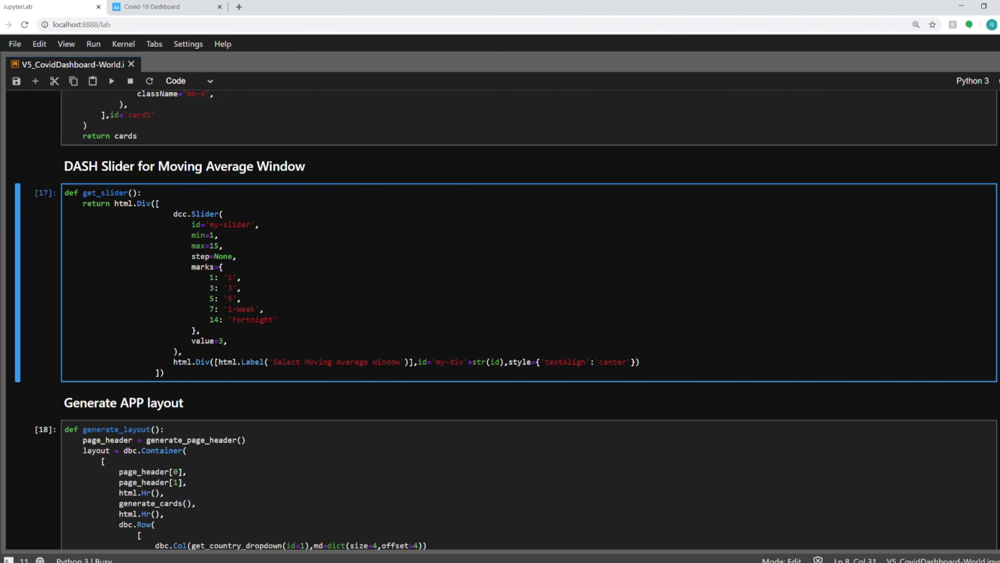
left_click(200, 267)
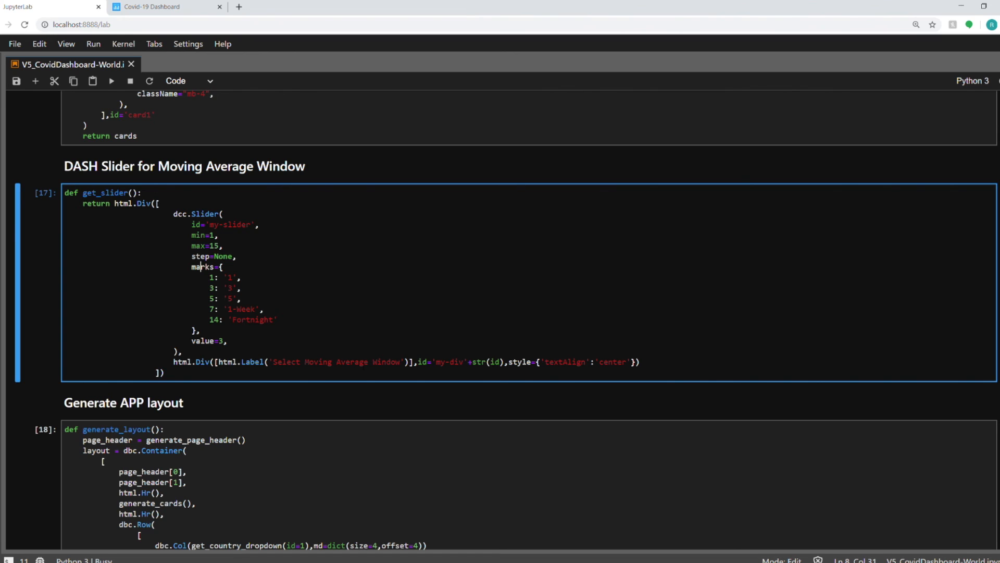
scroll("down", 3)
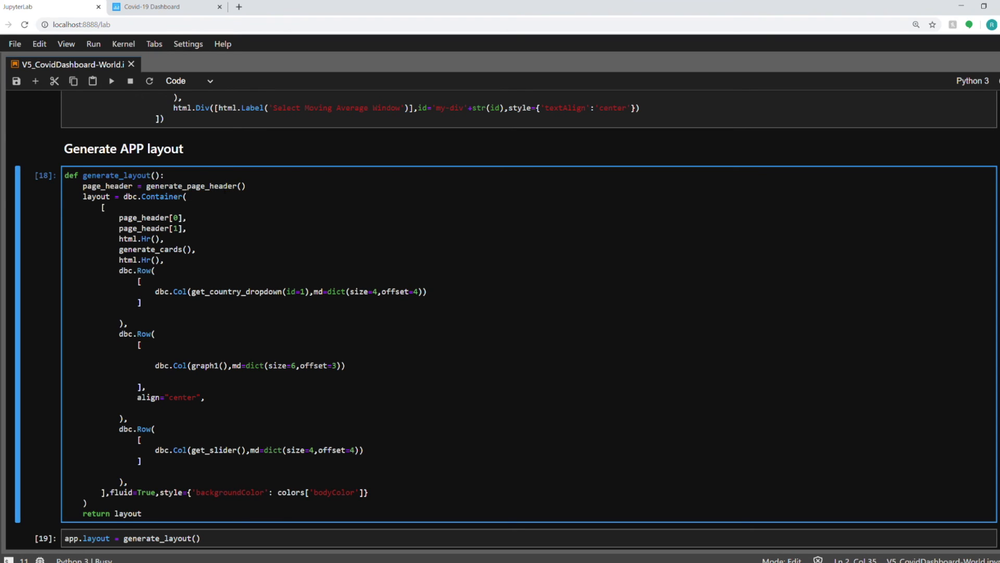
double_click(96, 196)
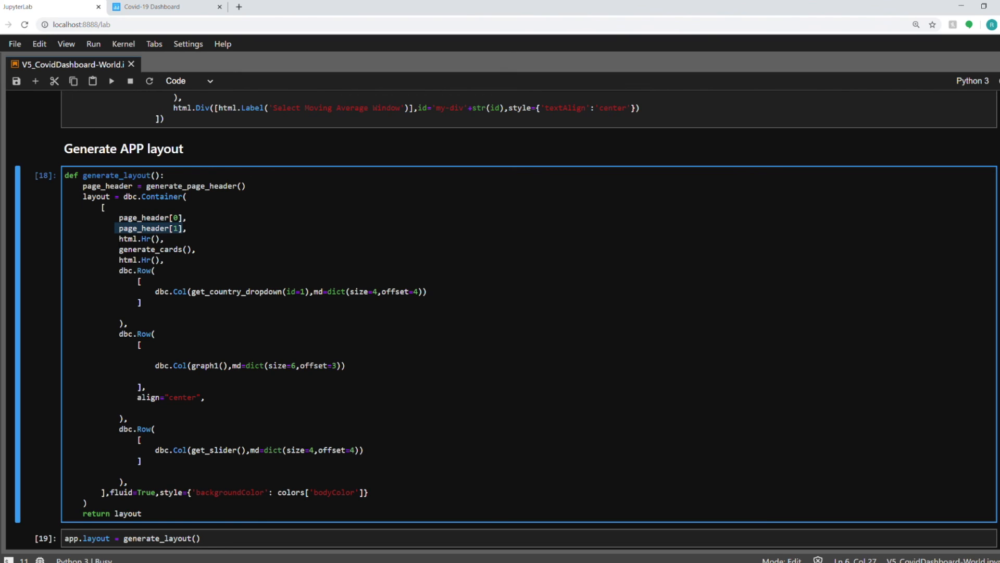
left_click(138, 238)
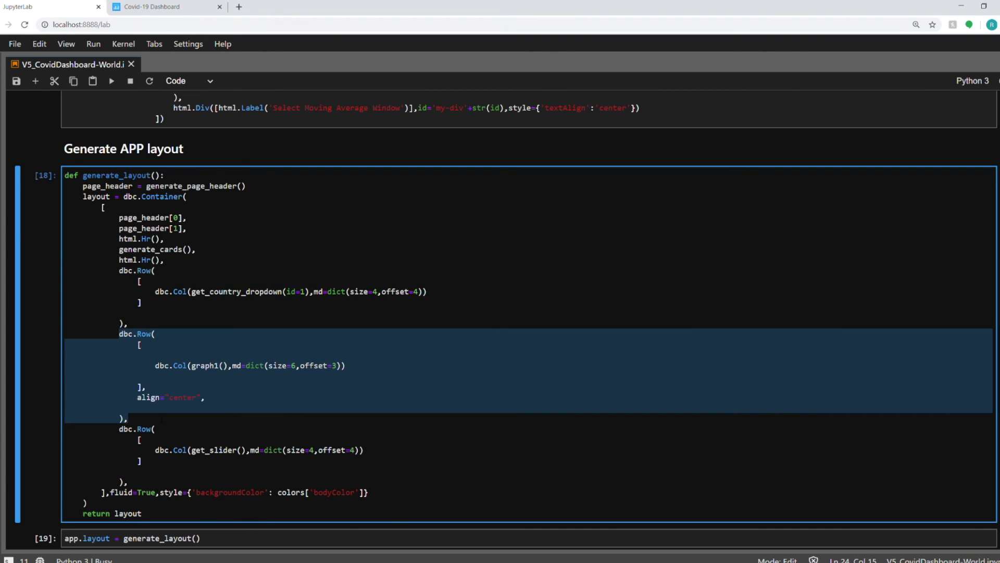
left_click(205, 397)
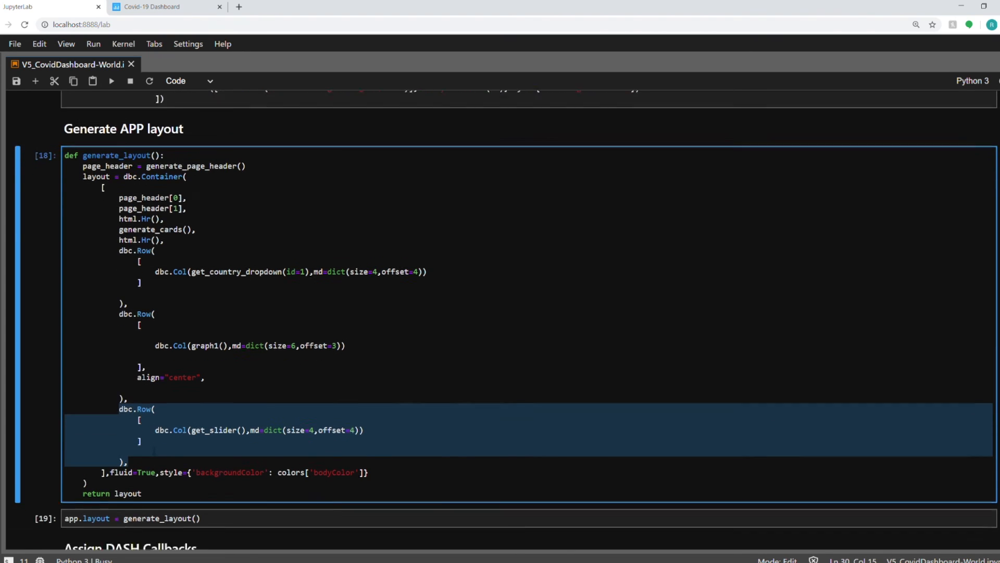
scroll("down", 3)
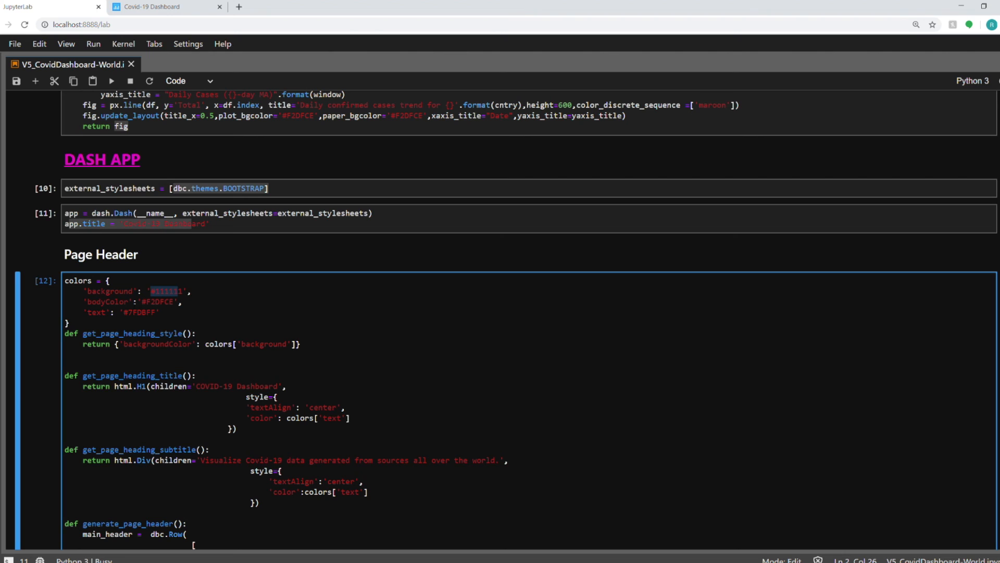
scroll("down", 3)
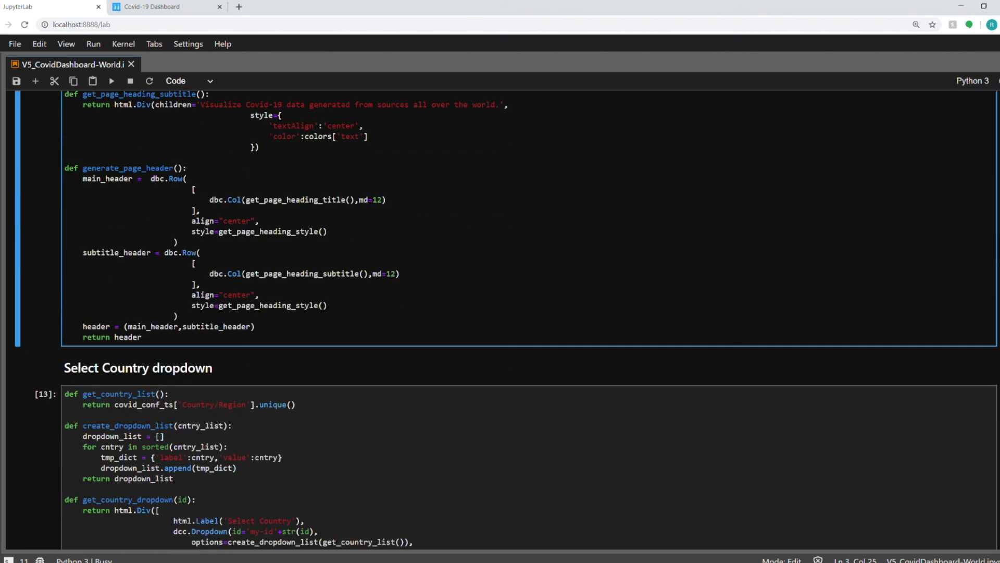
scroll("down", 3)
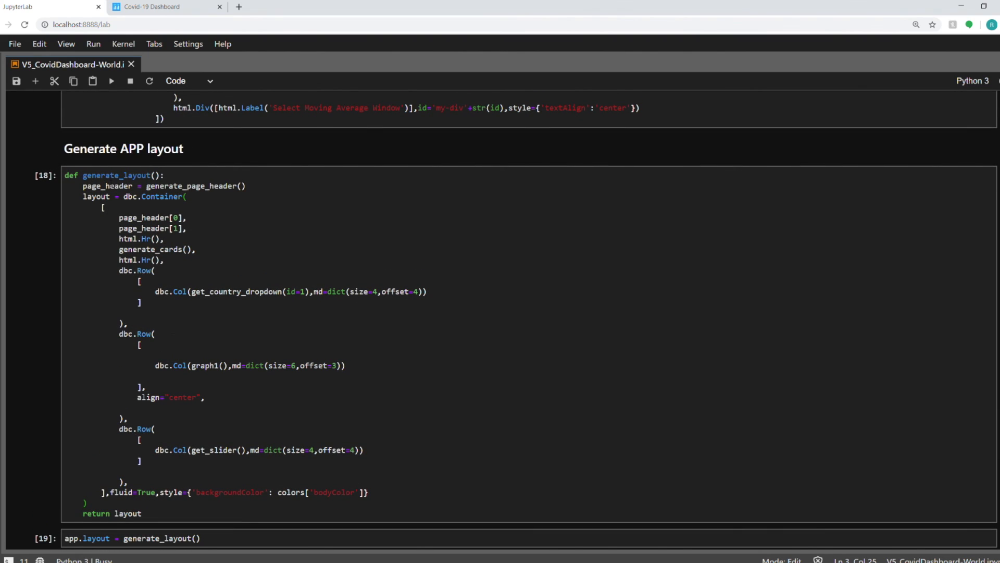
scroll("down", 3)
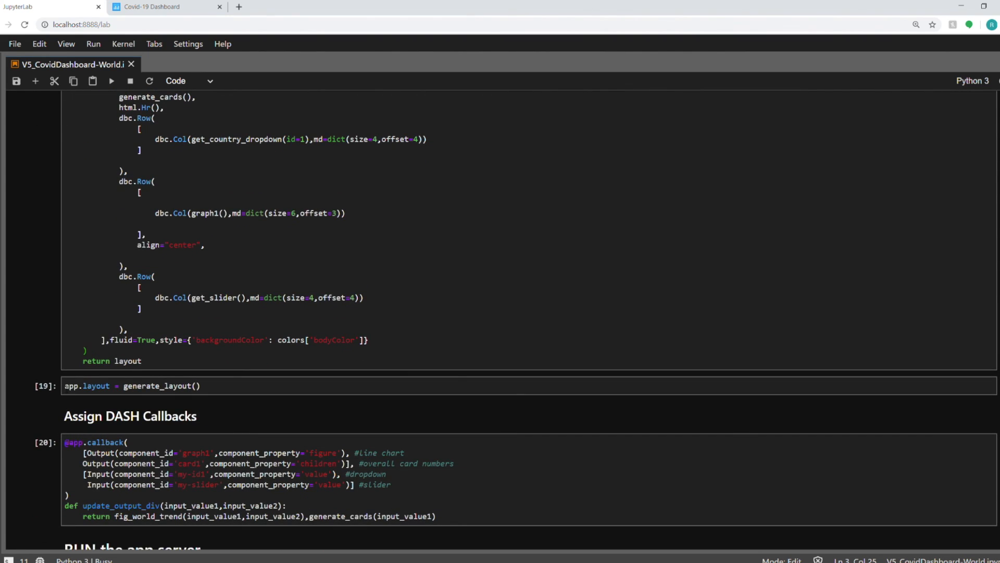
left_click(198, 385)
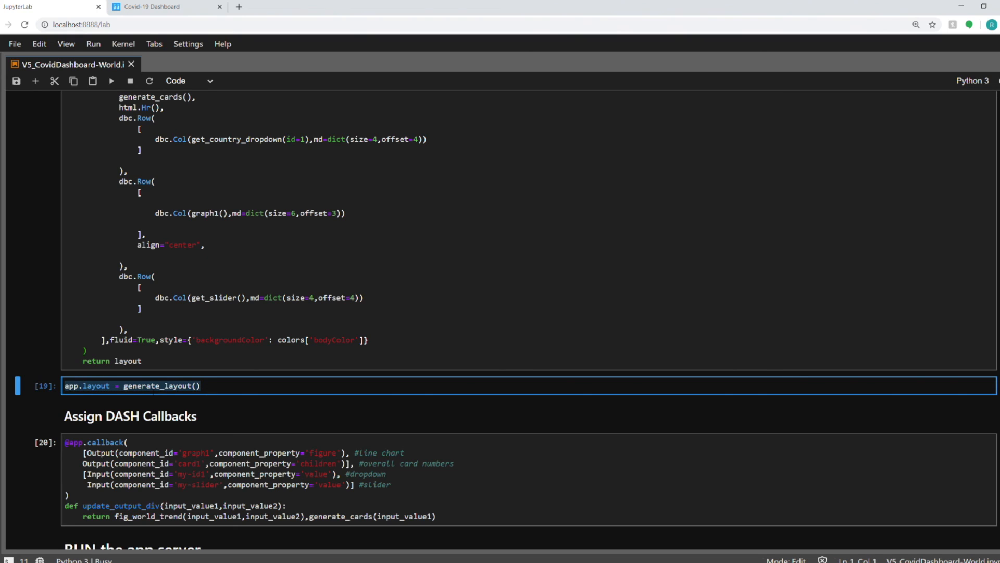
scroll("down", 3)
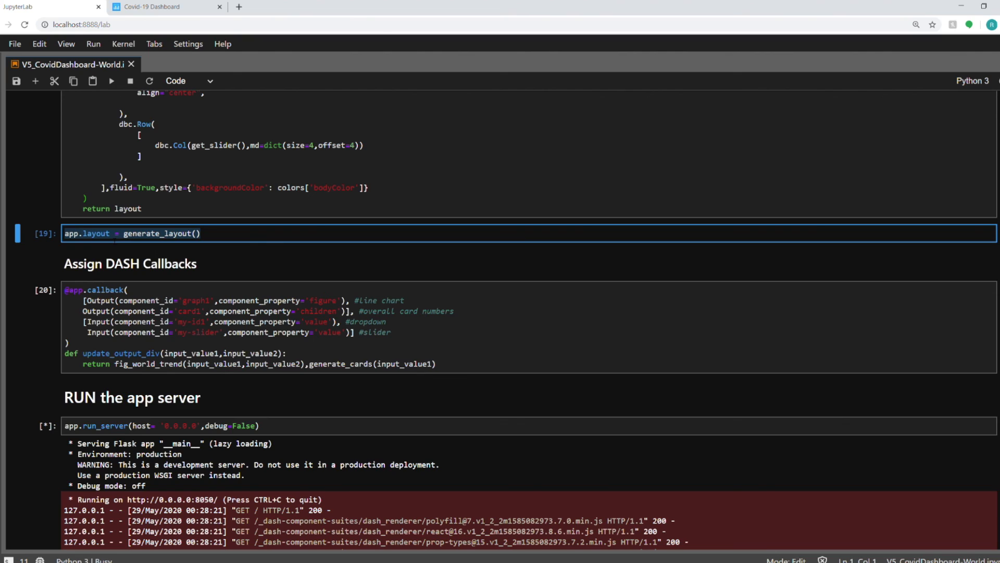
mouse_move(122, 371)
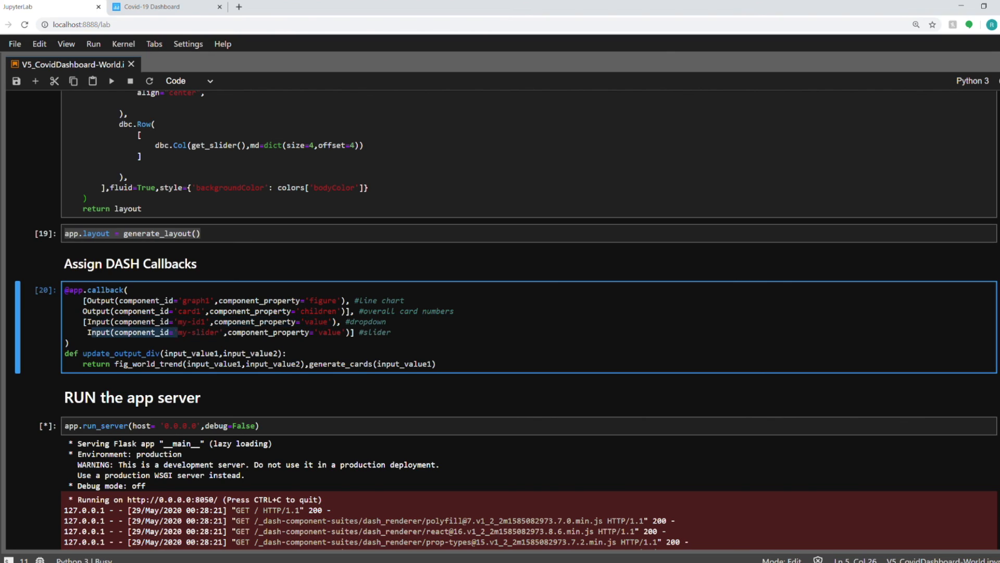
left_click_drag(172, 331, 350, 331)
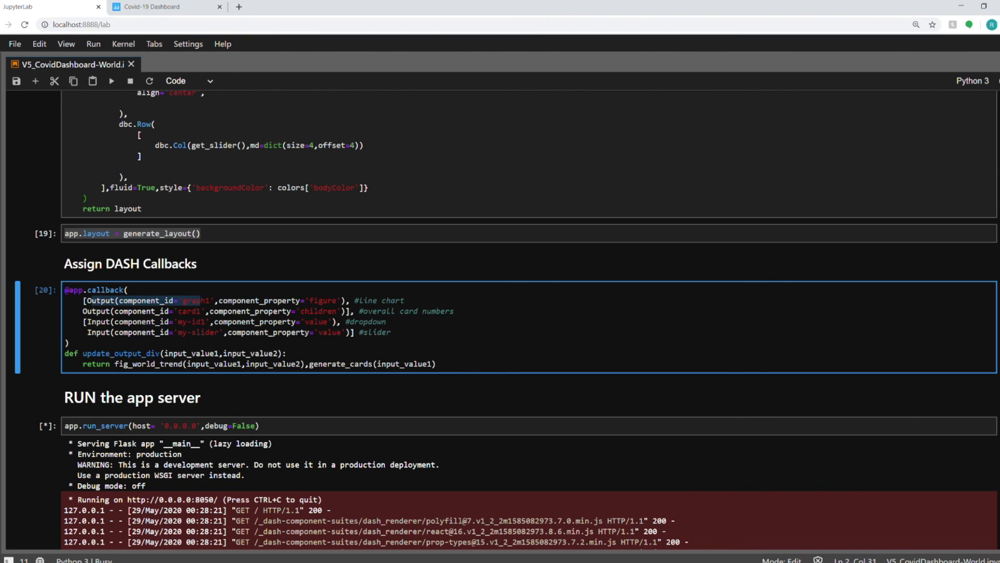
left_click_drag(176, 300, 335, 301)
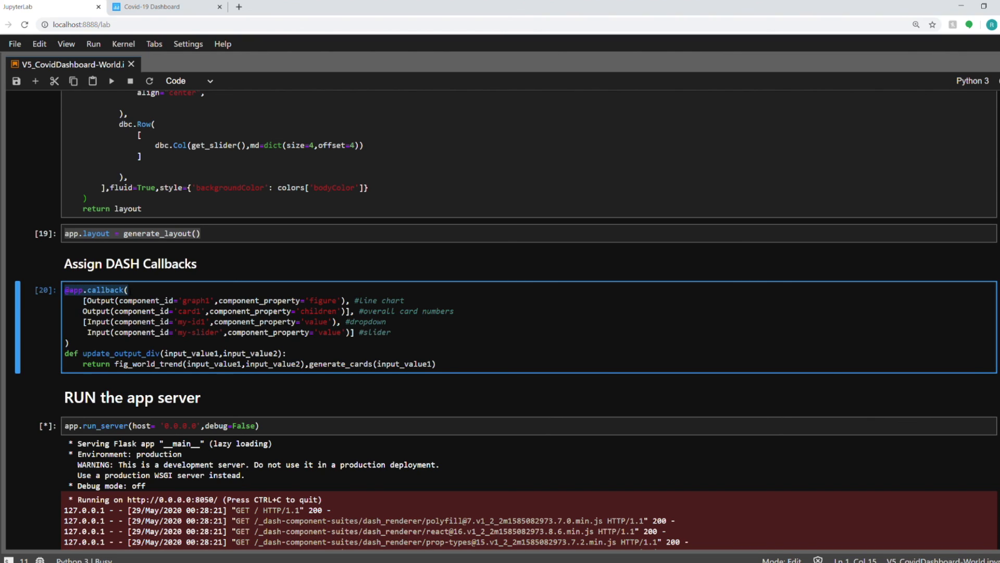
left_click_drag(81, 300, 440, 312)
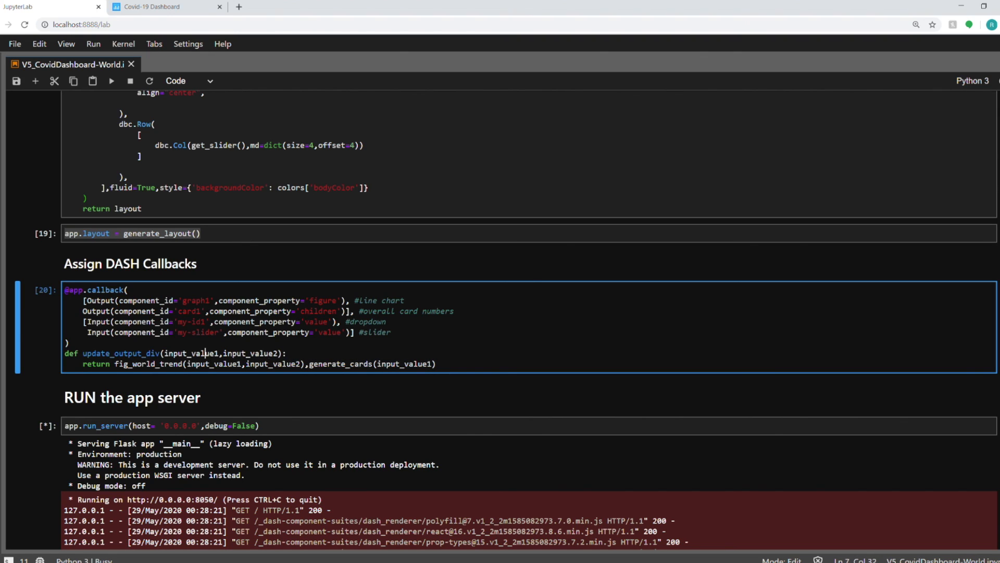
scroll("down", 3)
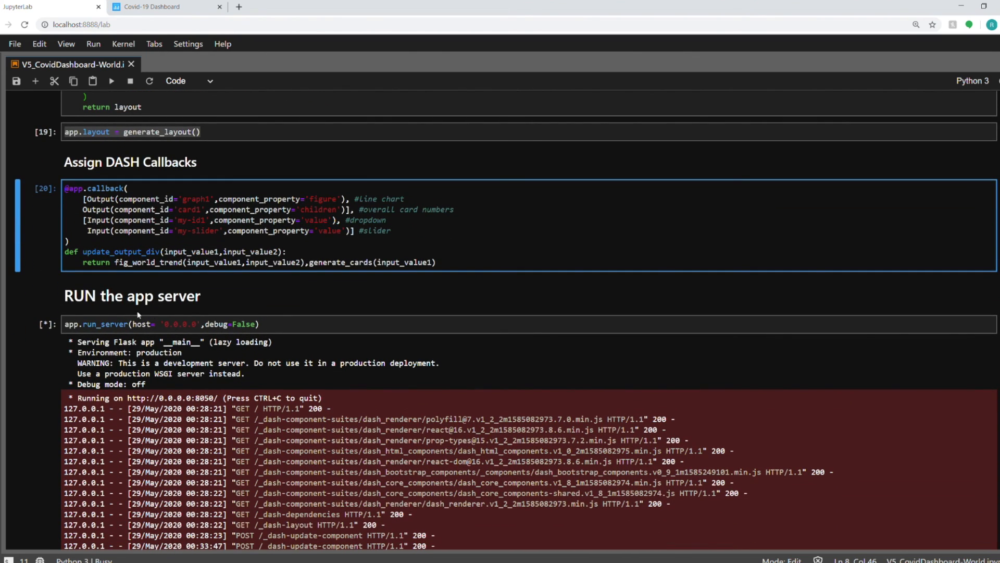
scroll("down", 3)
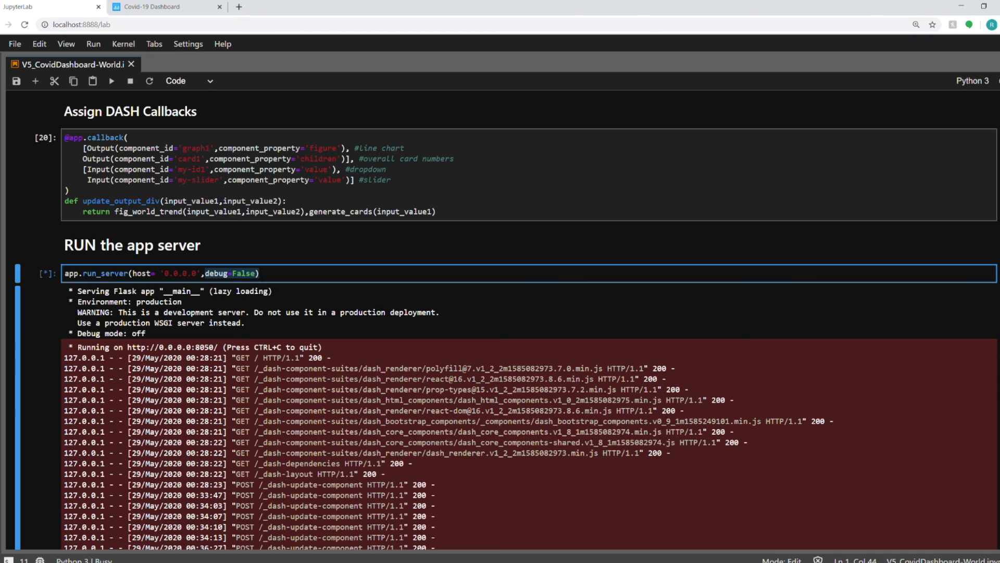
mouse_move(213, 333)
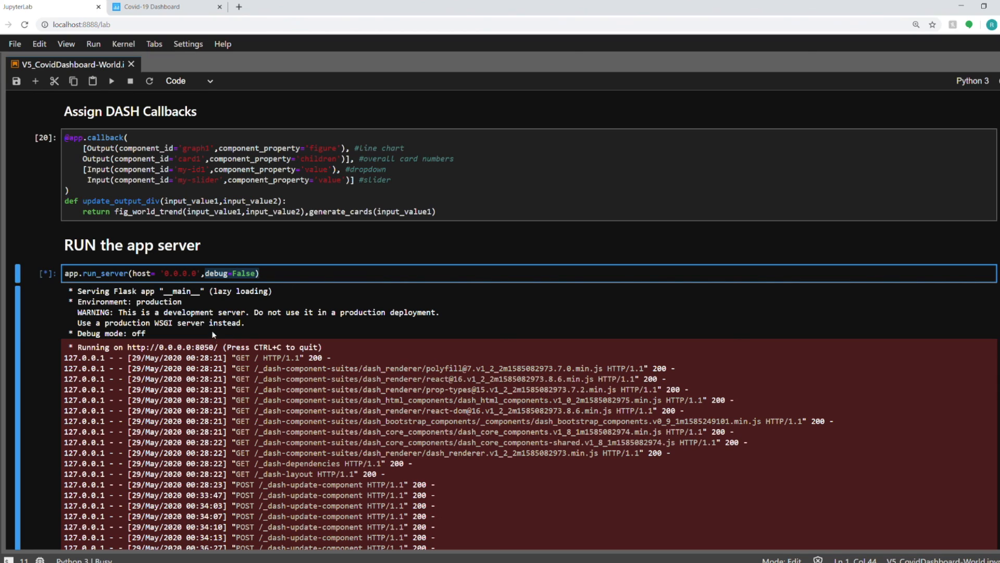
mouse_move(221, 335)
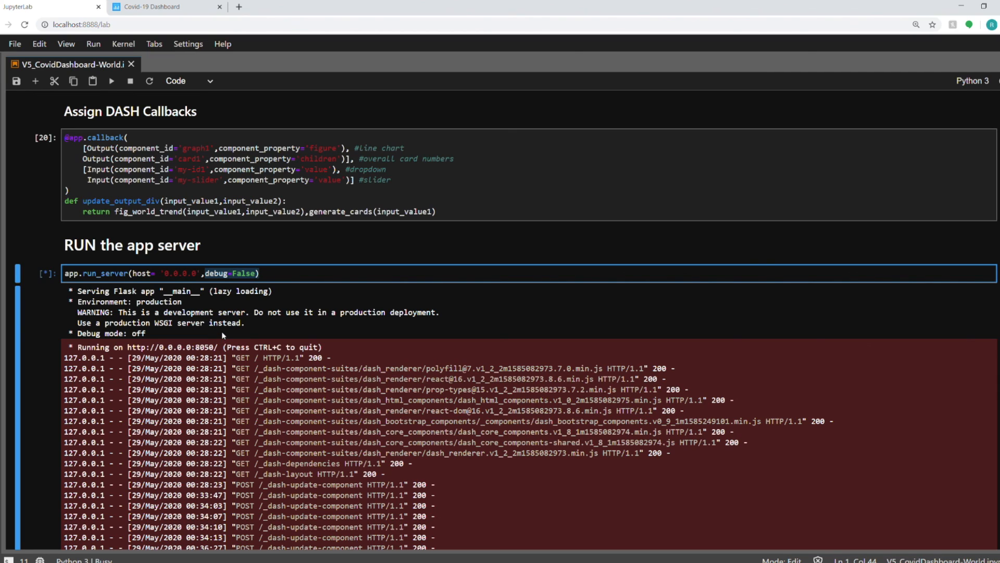
scroll("down", 3)
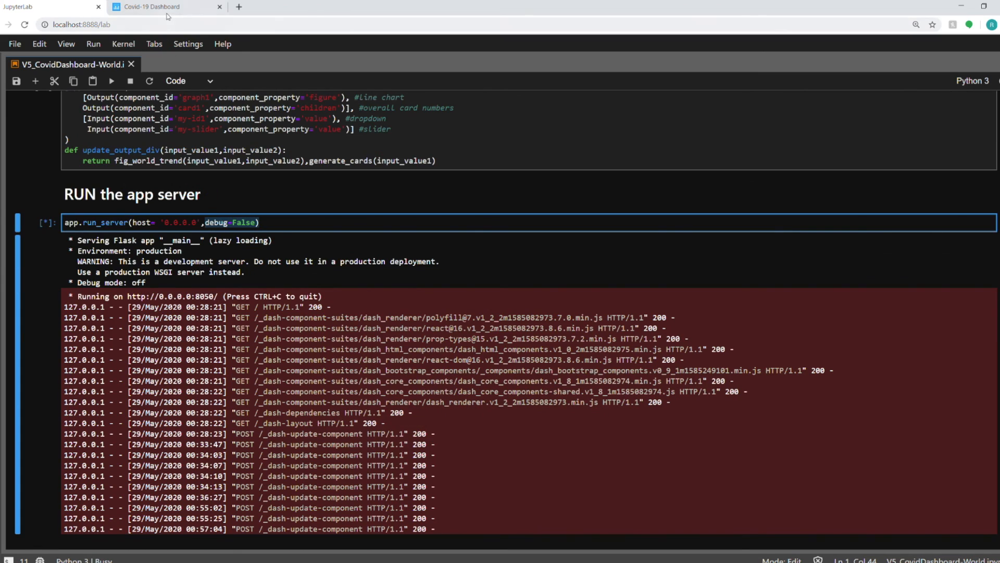
left_click(152, 7)
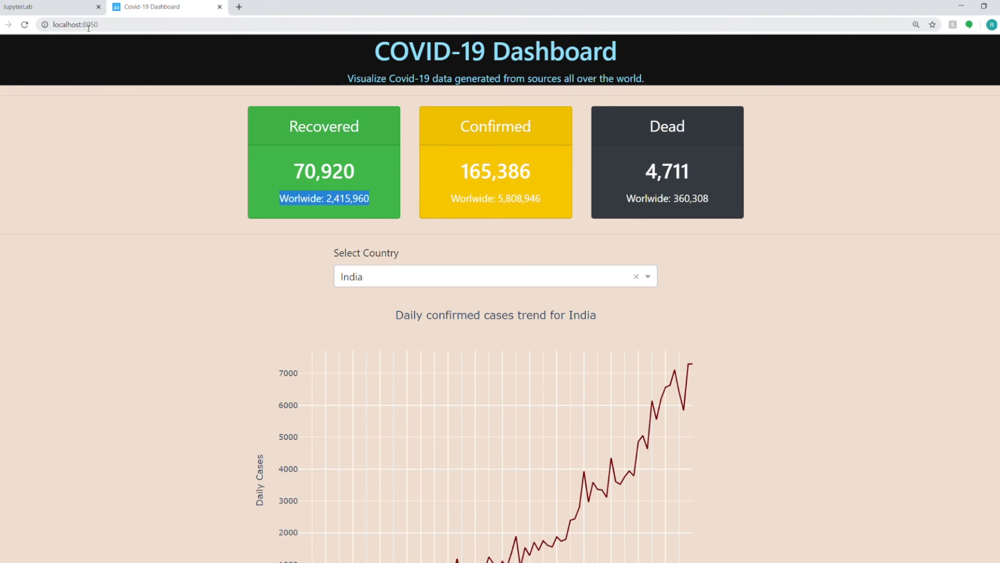
left_click(51, 7)
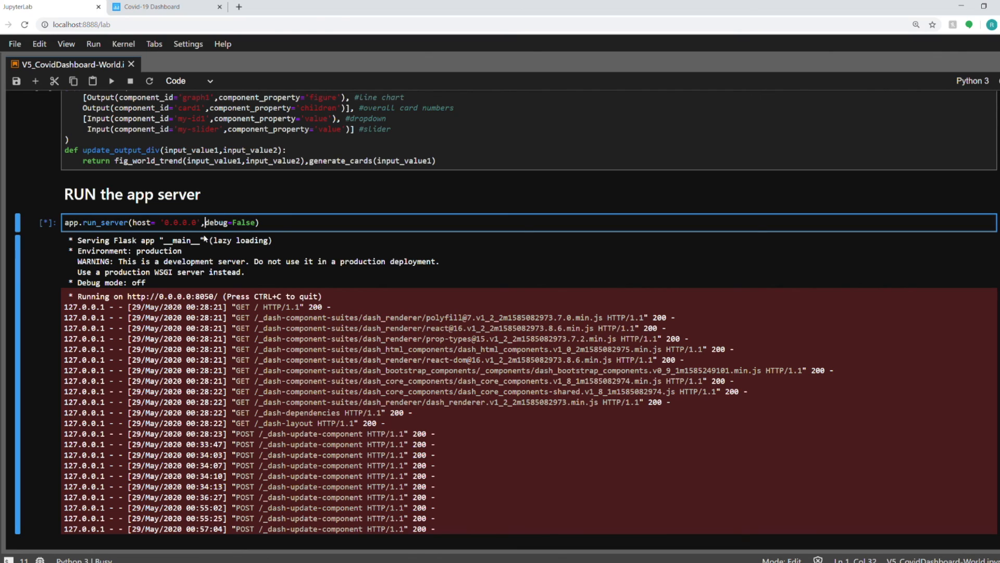
scroll("down", 3)
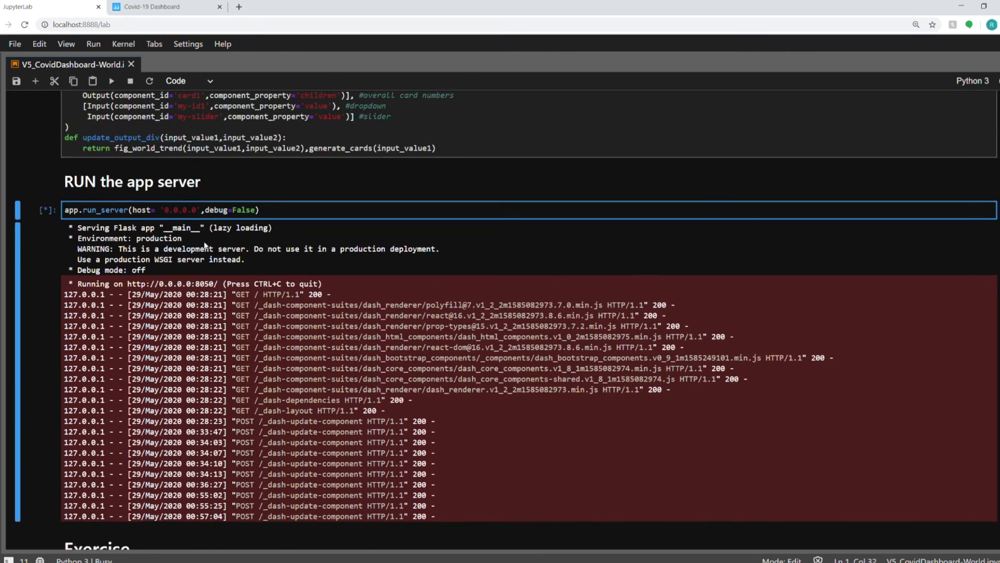
left_click(166, 8)
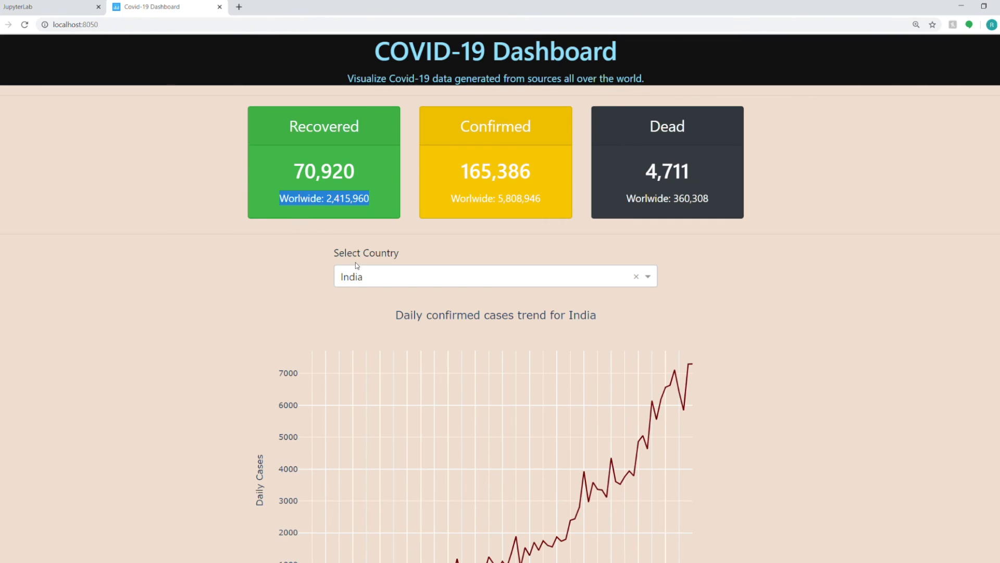
scroll("down", 3)
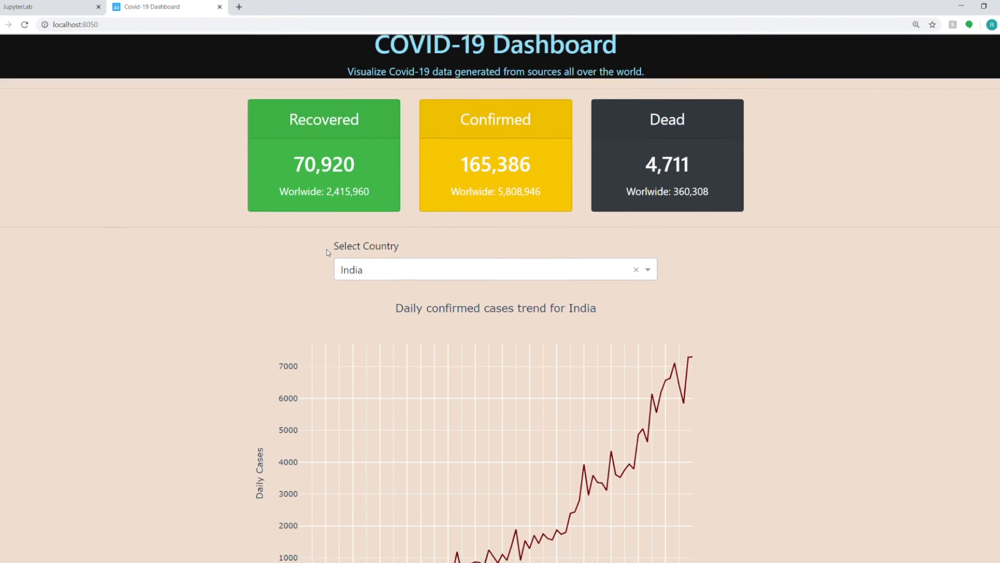
left_click(494, 268)
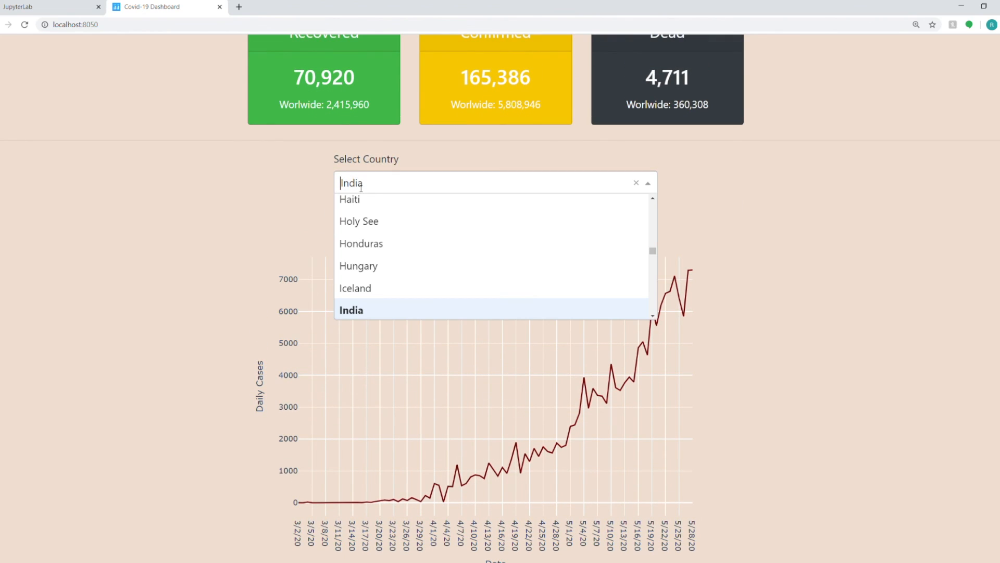
type("US")
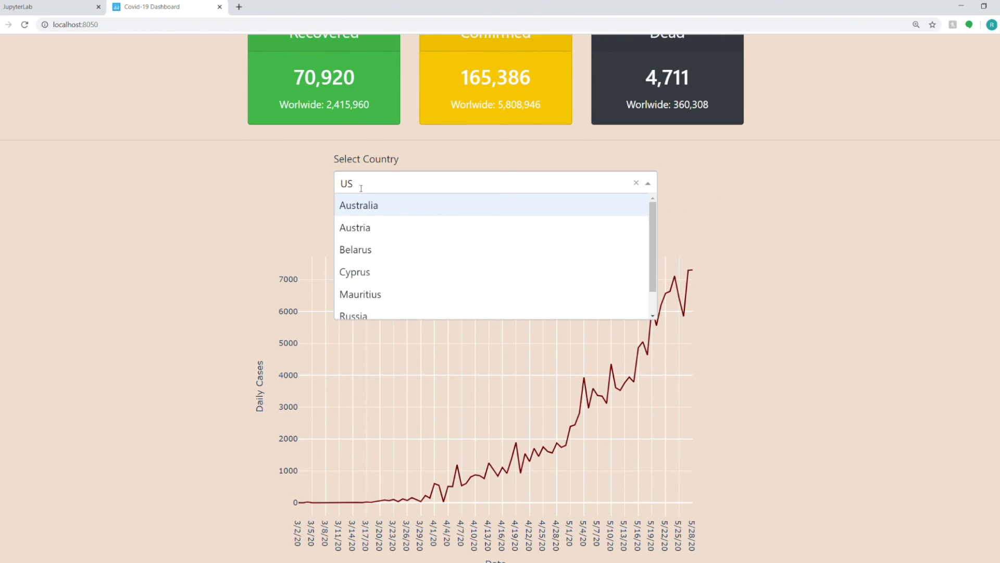
left_click(495, 182)
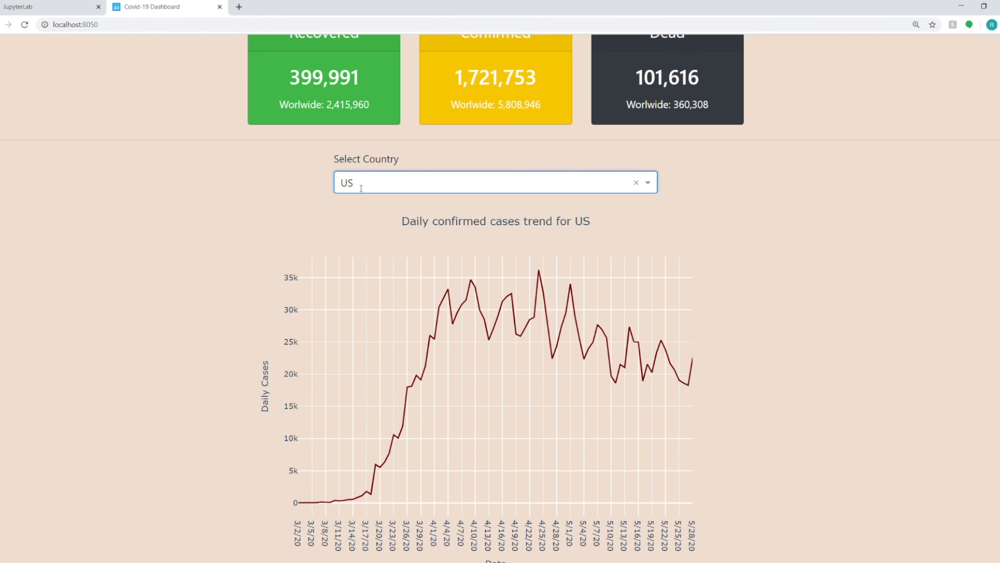
scroll("down", 3)
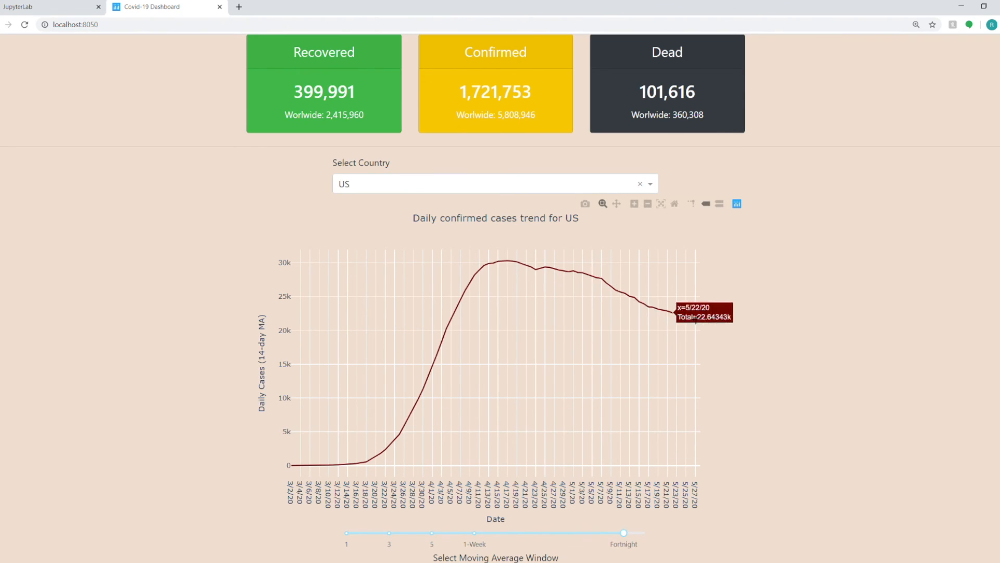
type("in")
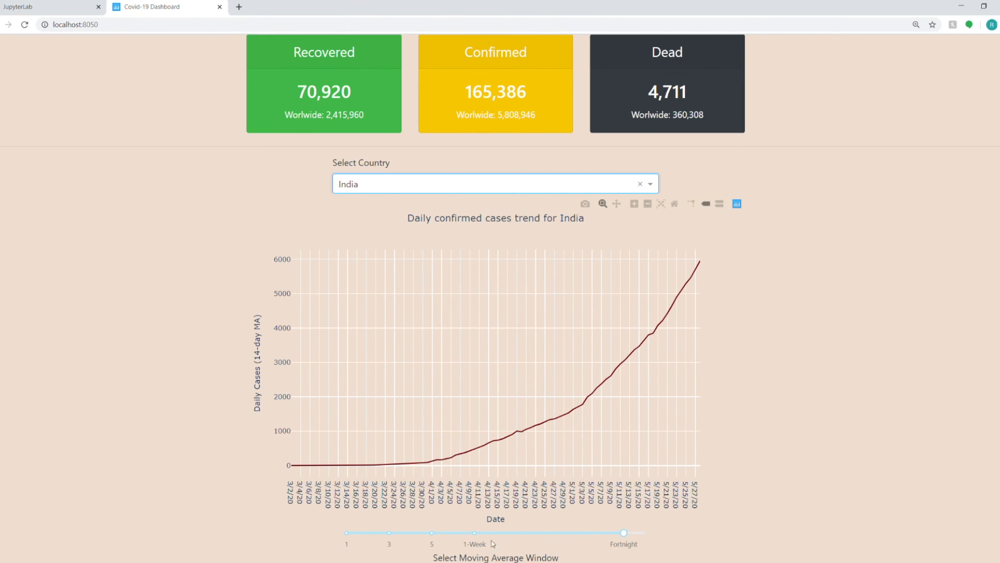
left_click_drag(623, 533, 475, 533)
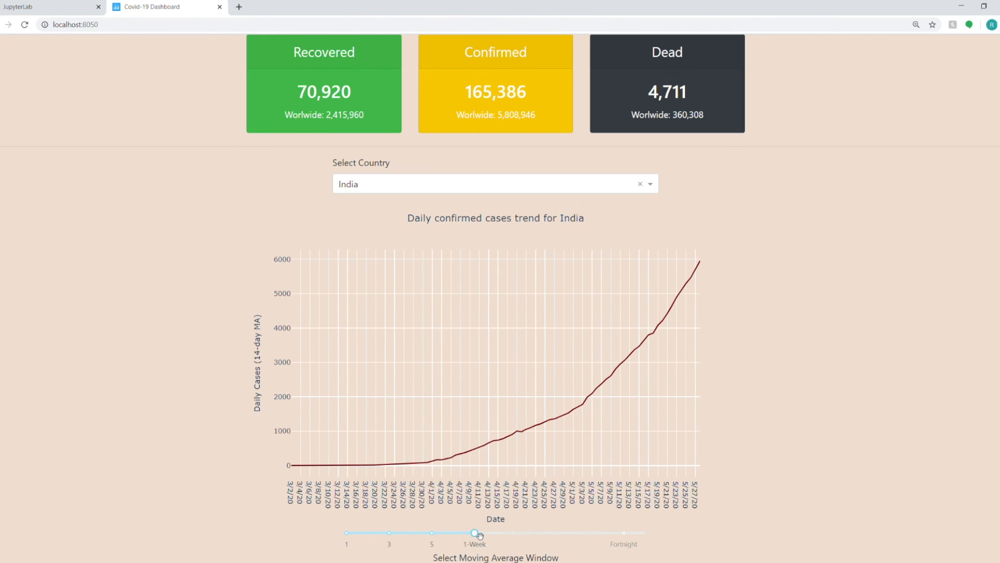
left_click_drag(477, 533, 431, 532)
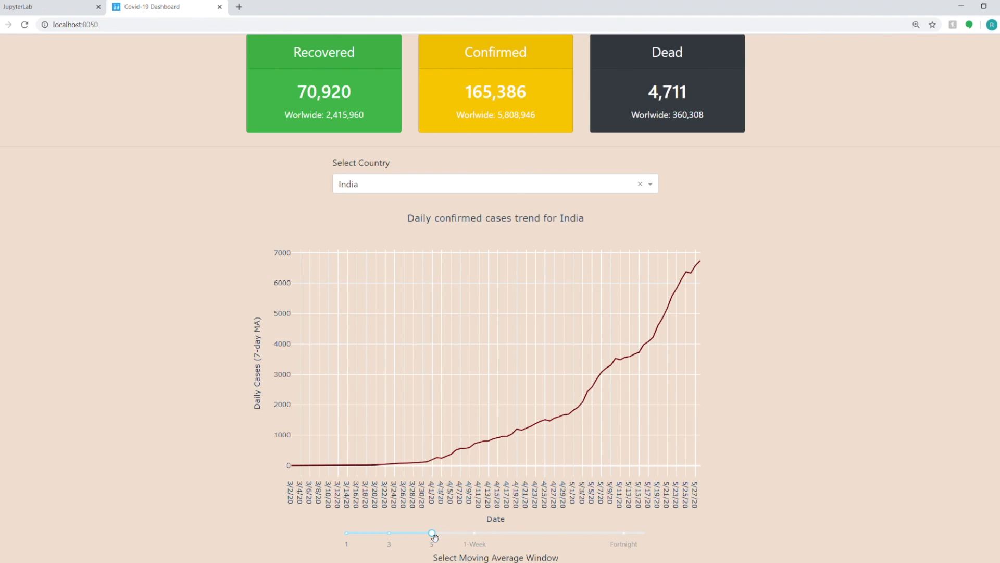
left_click_drag(432, 532, 389, 532)
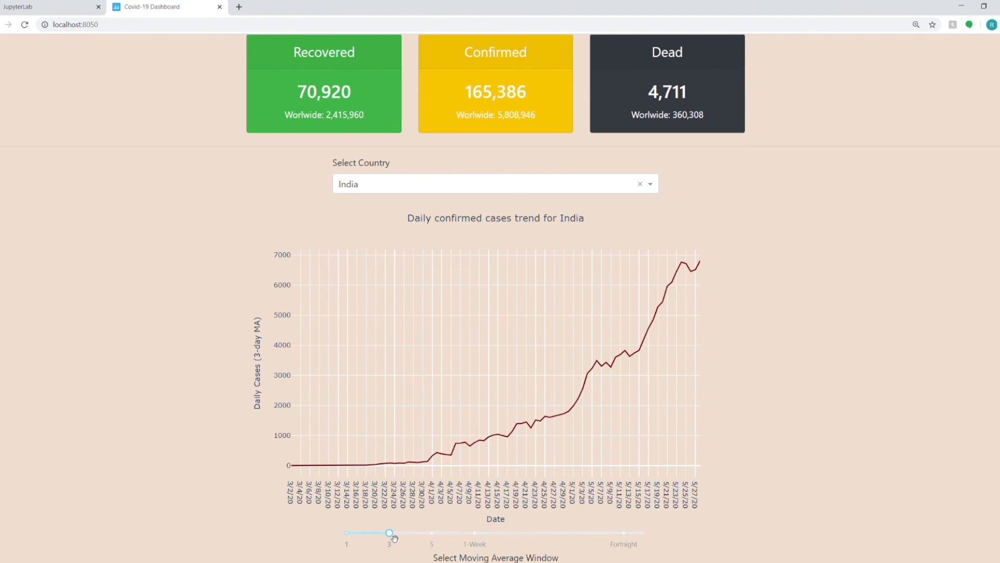
left_click_drag(389, 533, 346, 532)
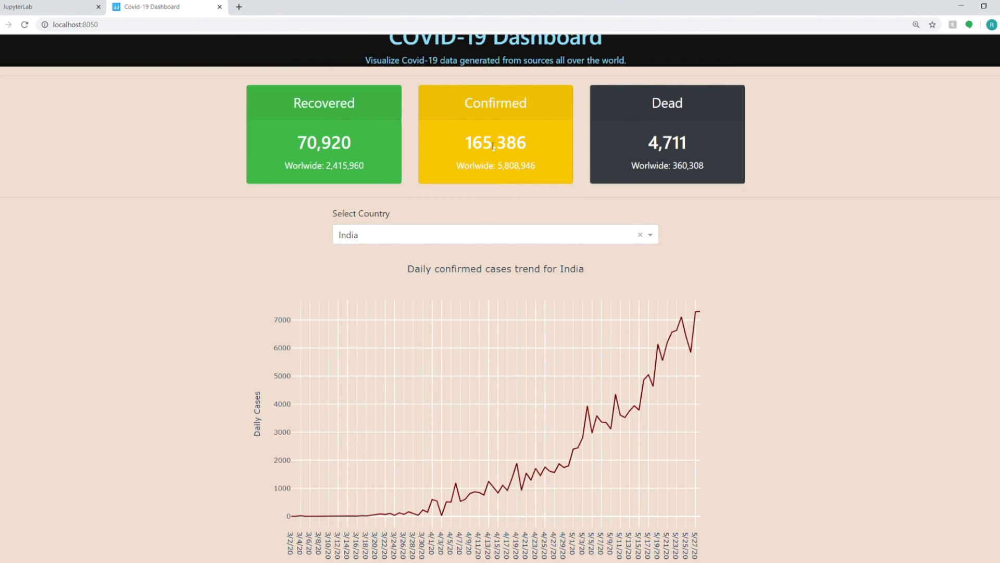
- Choose United Kingdom in the country dropdown, then return to the JupyterLab notebook
left_click(495, 234)
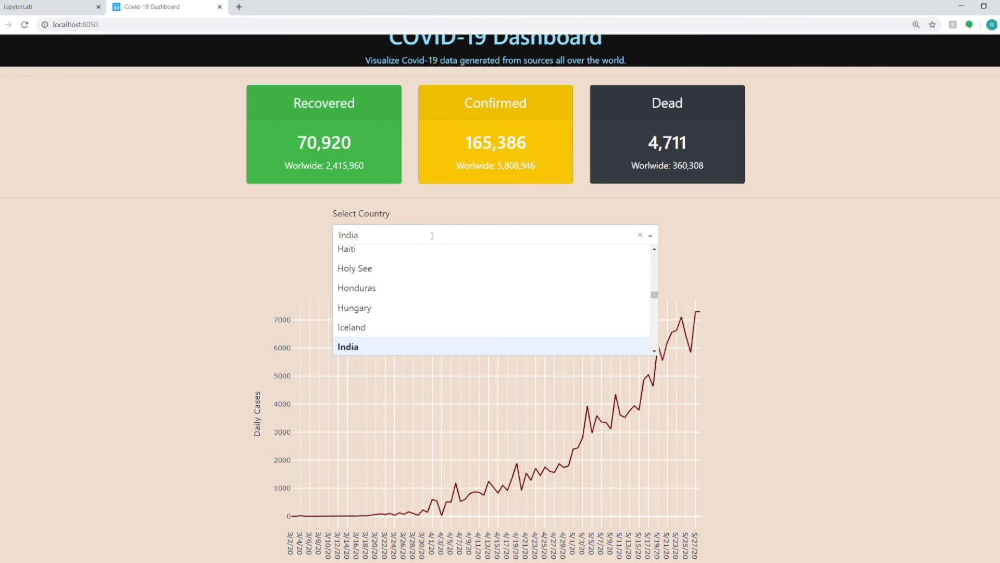
type("unit")
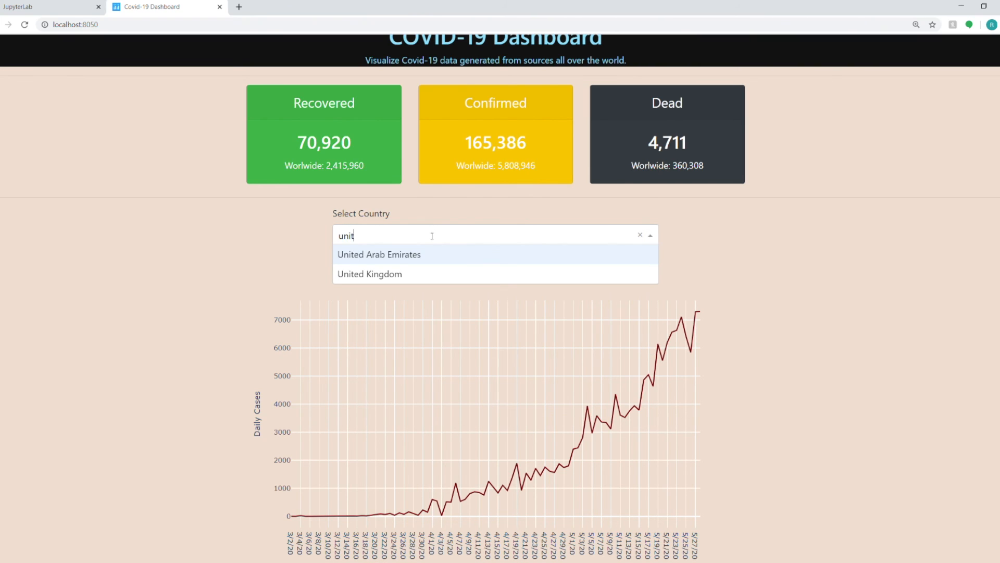
left_click(369, 274)
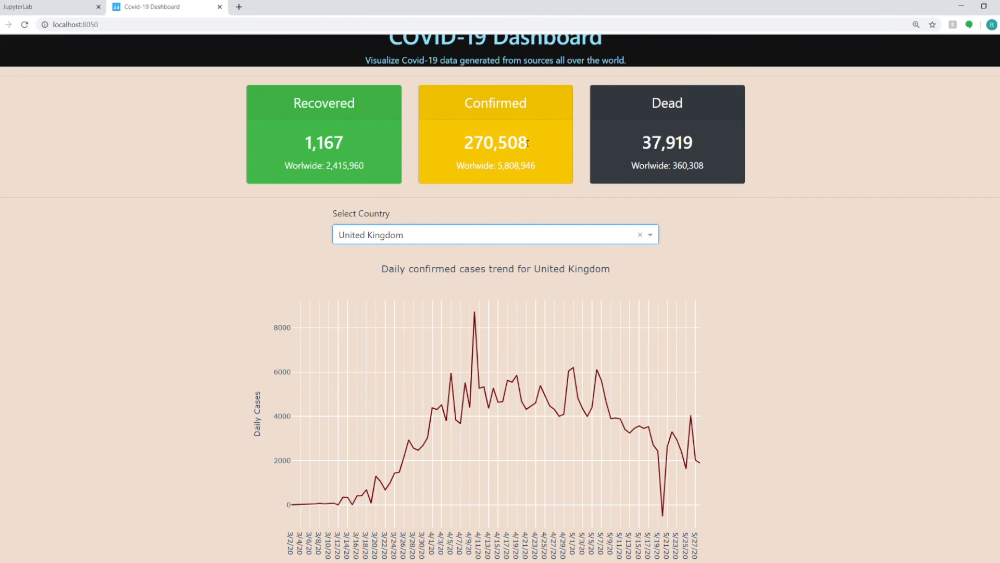
mouse_move(636, 146)
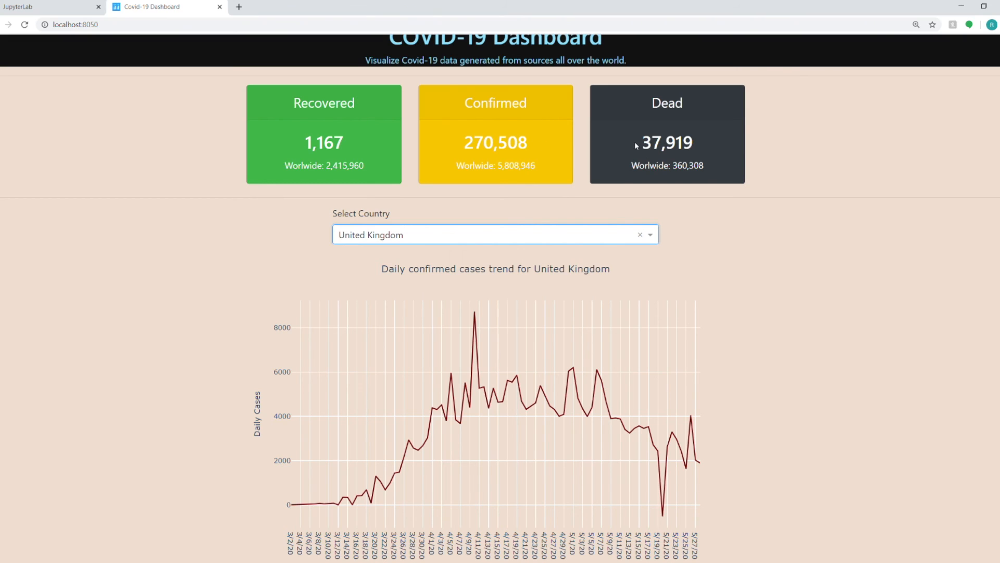
mouse_move(664, 161)
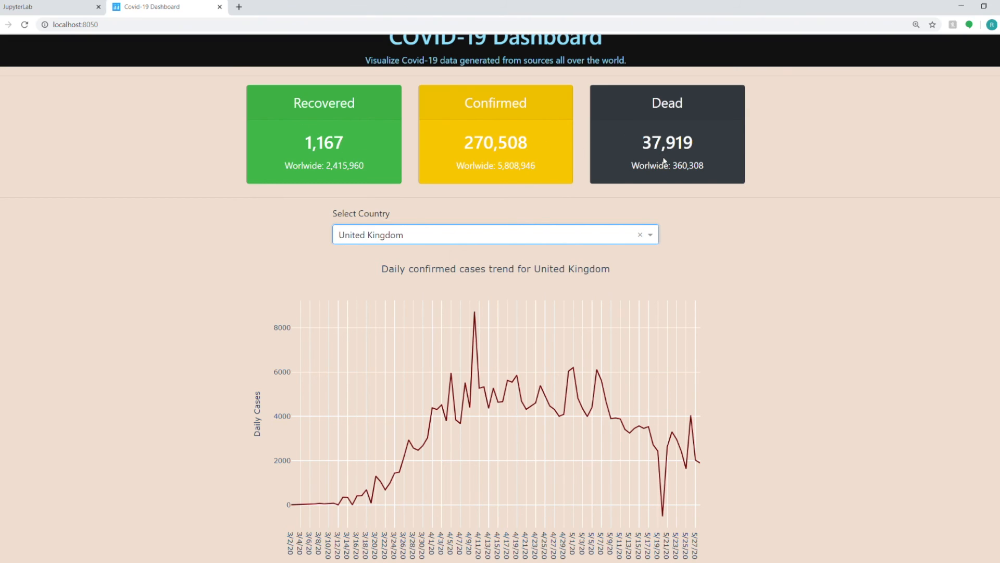
mouse_move(299, 146)
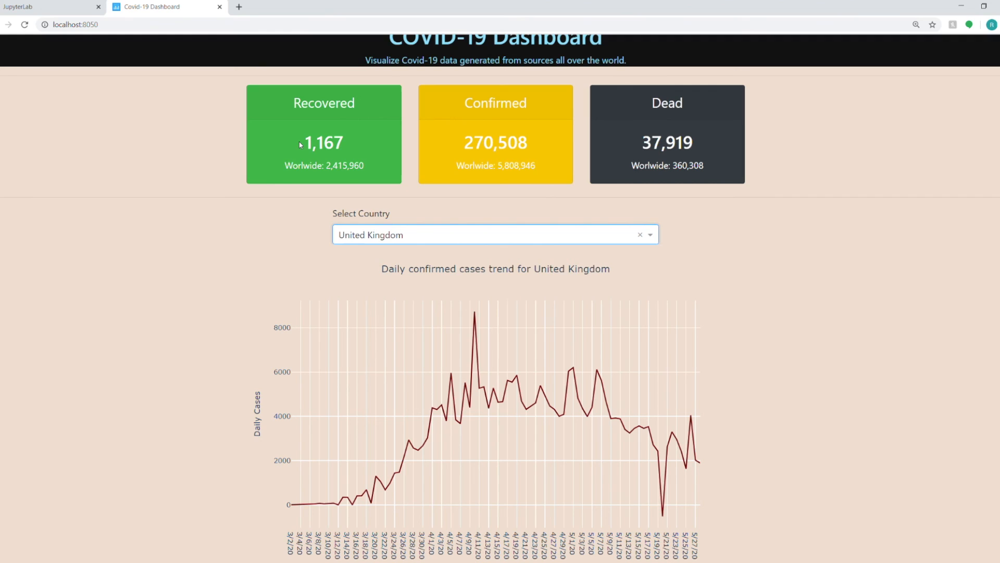
mouse_move(305, 154)
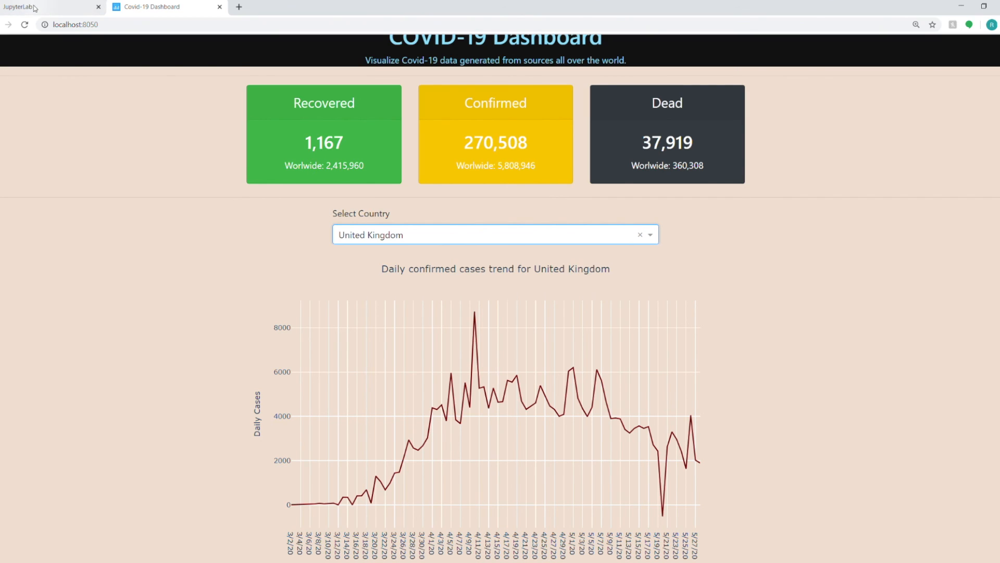
left_click(48, 6)
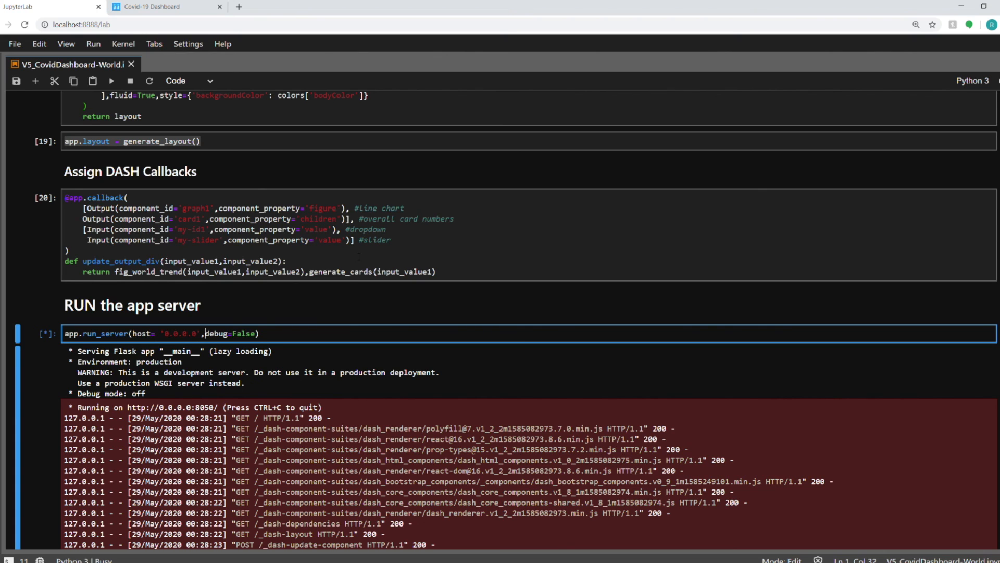
scroll("down", 3)
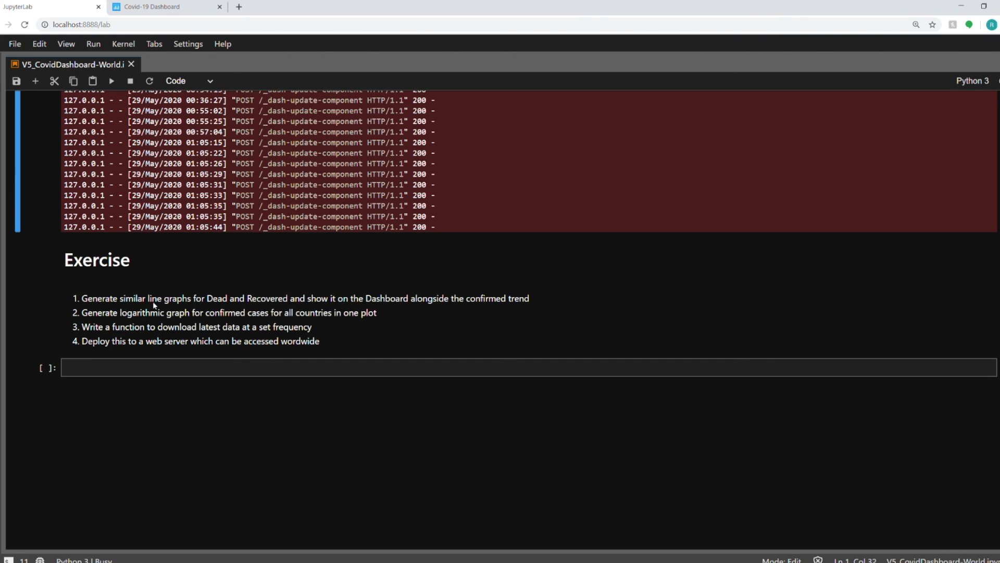
mouse_move(191, 303)
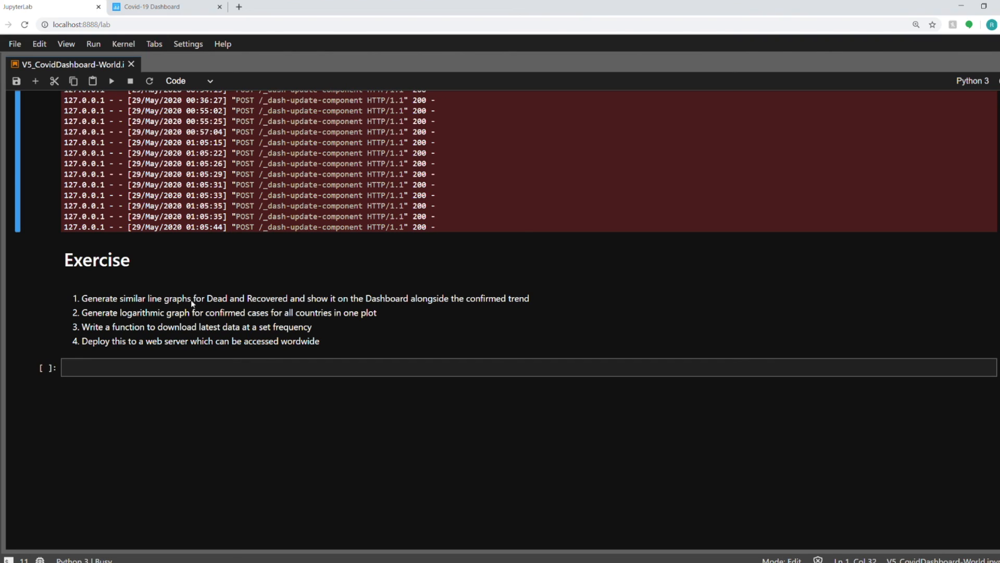
mouse_move(277, 300)
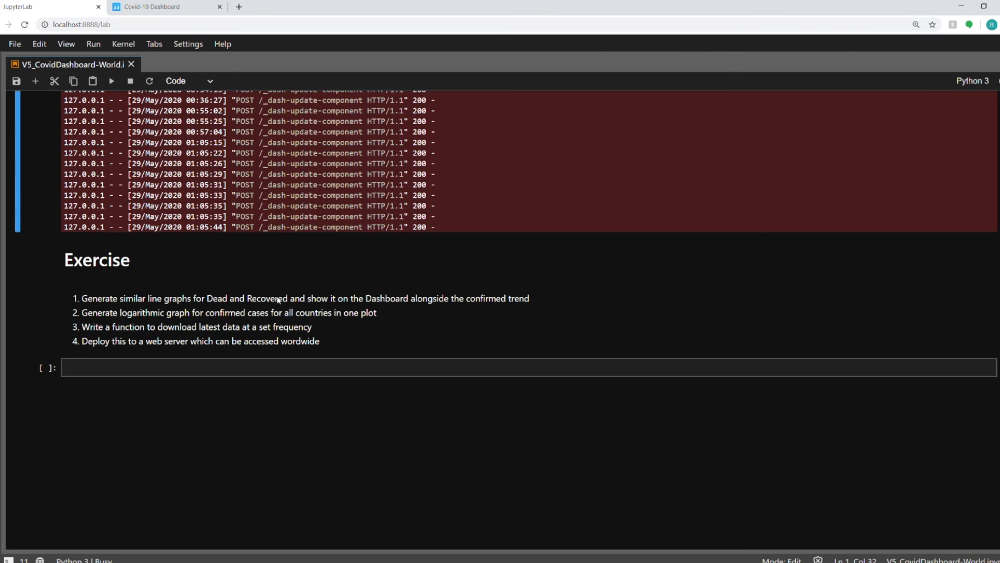
left_click(153, 7)
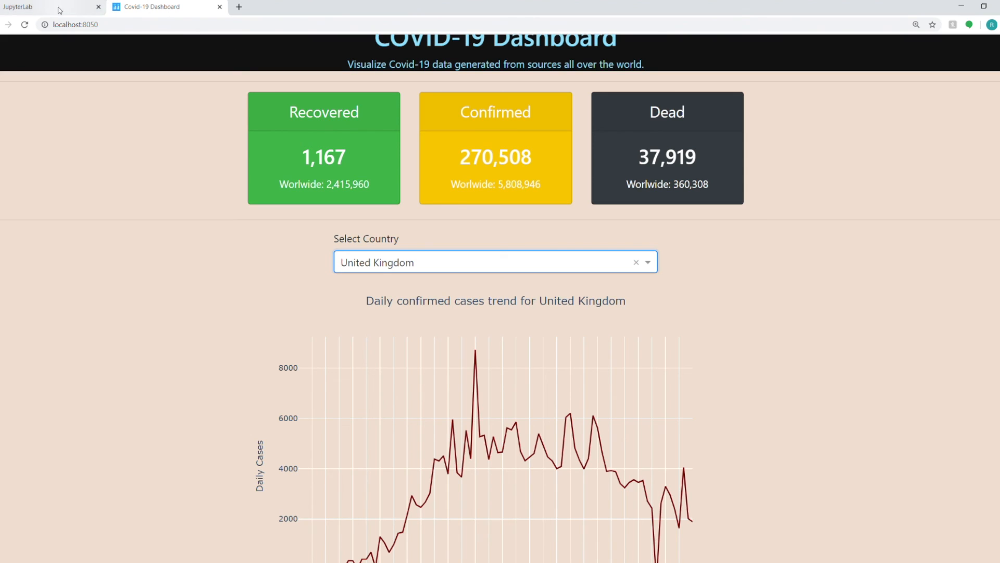
left_click(51, 8)
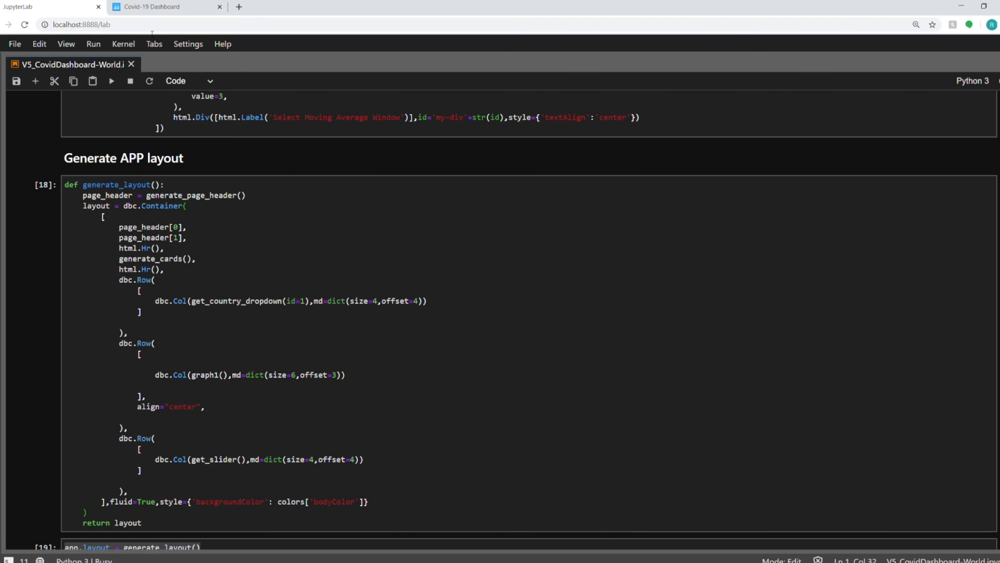
- Scroll past the server log to the Exercise markdown cell with four follow-up tasks
scroll("down", 3)
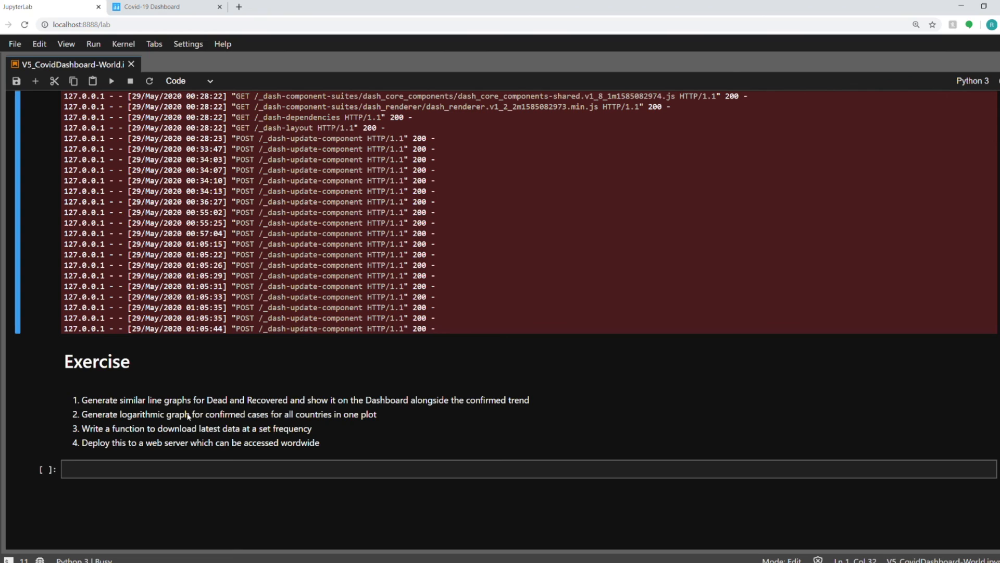
mouse_move(145, 437)
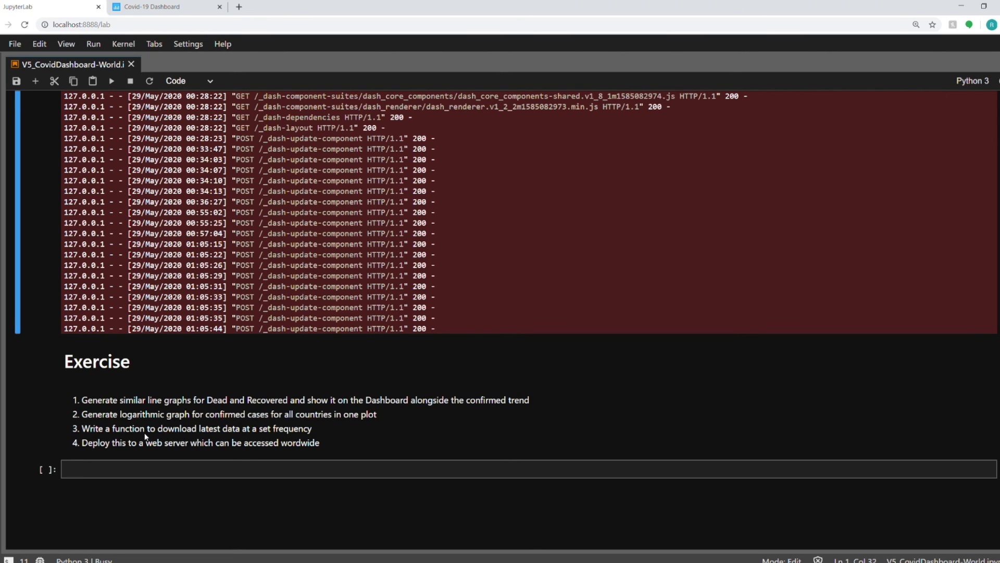
mouse_move(204, 434)
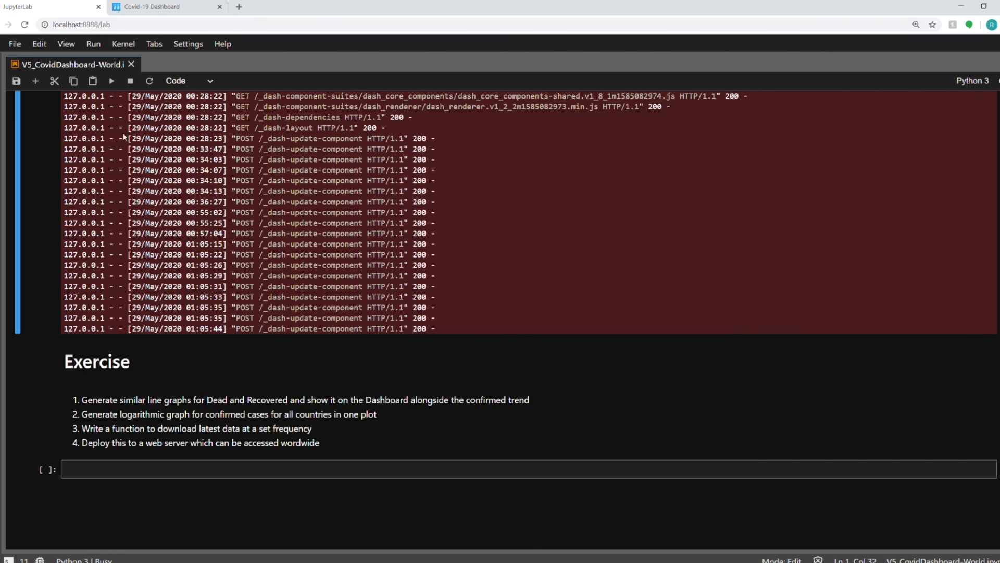
mouse_move(191, 312)
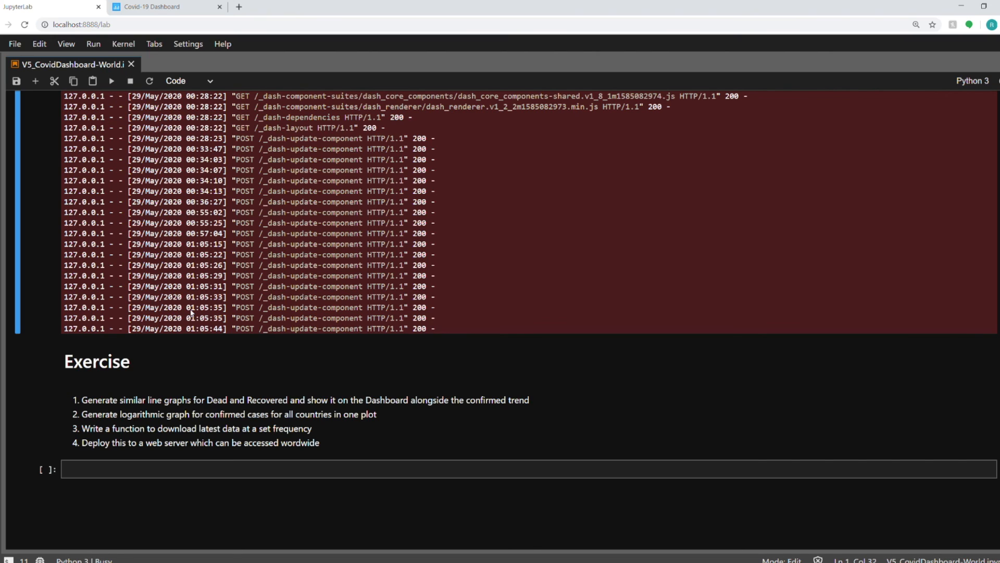